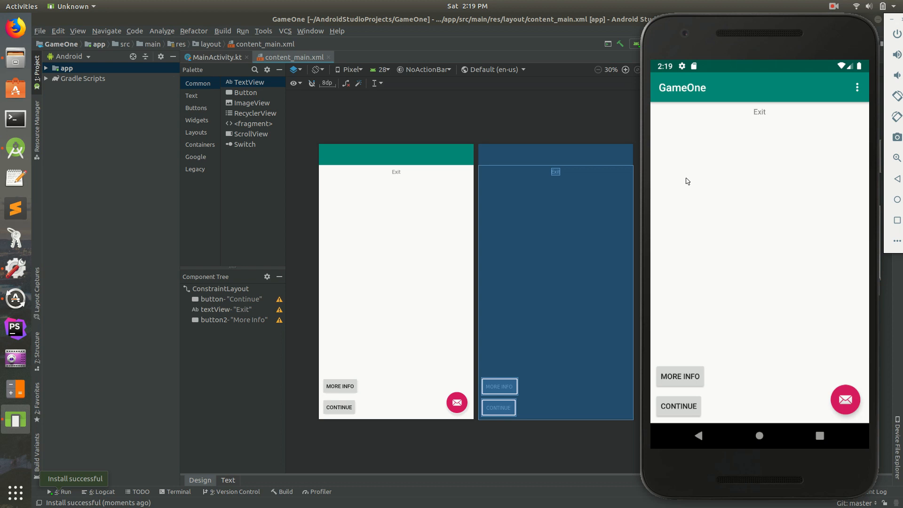
pyautogui.moveTo(753, 100)
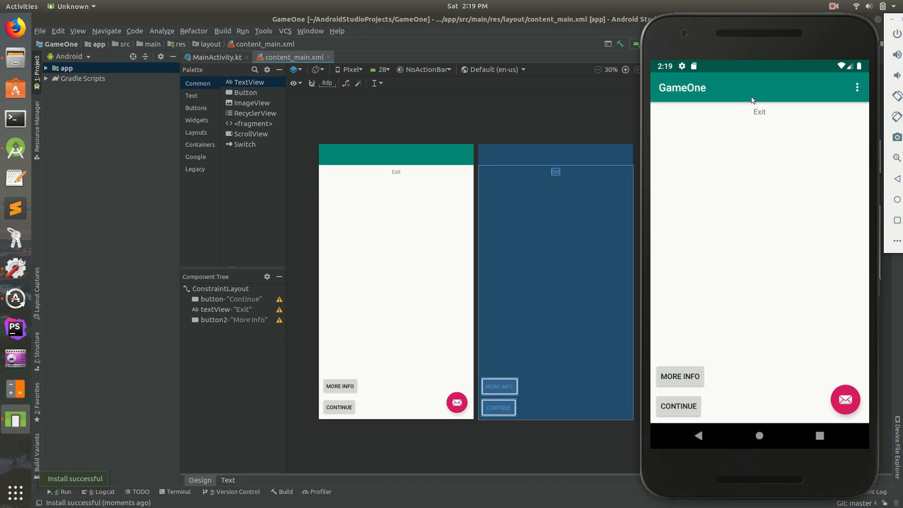
pyautogui.moveTo(749, 115)
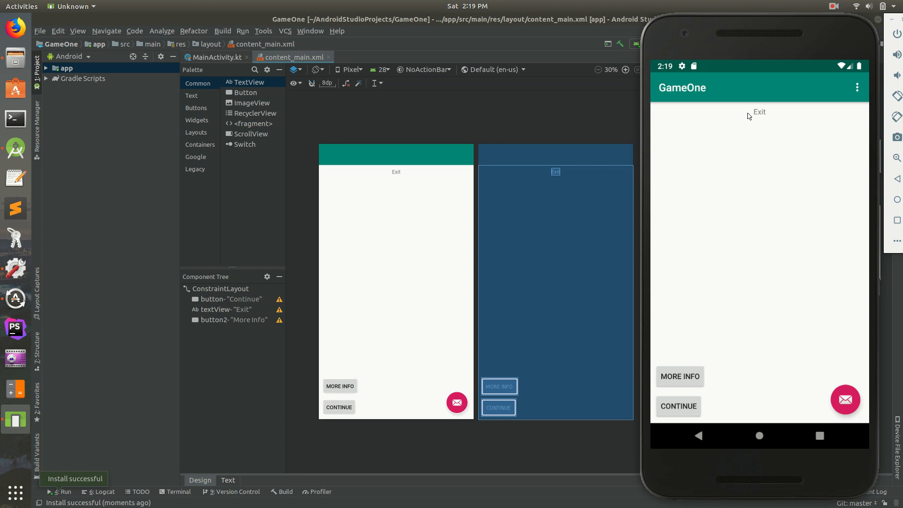
pyautogui.moveTo(706, 299)
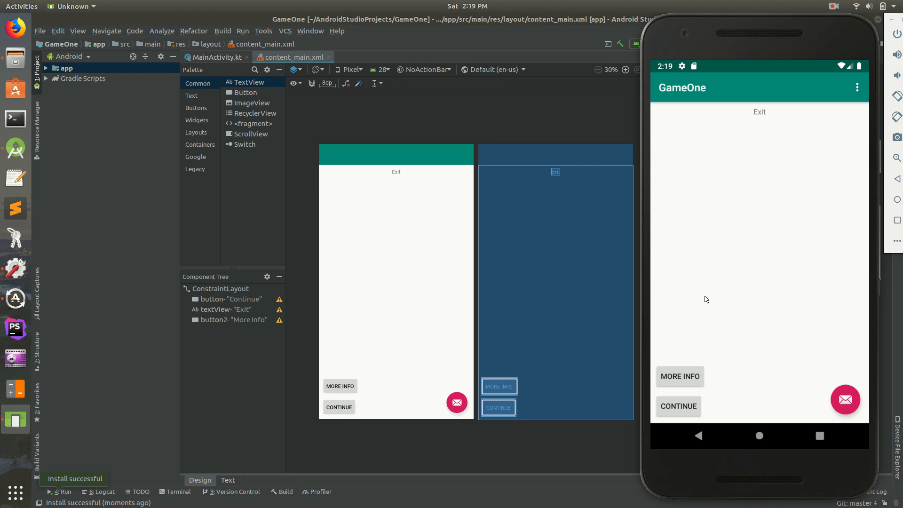
pyautogui.moveTo(679, 407)
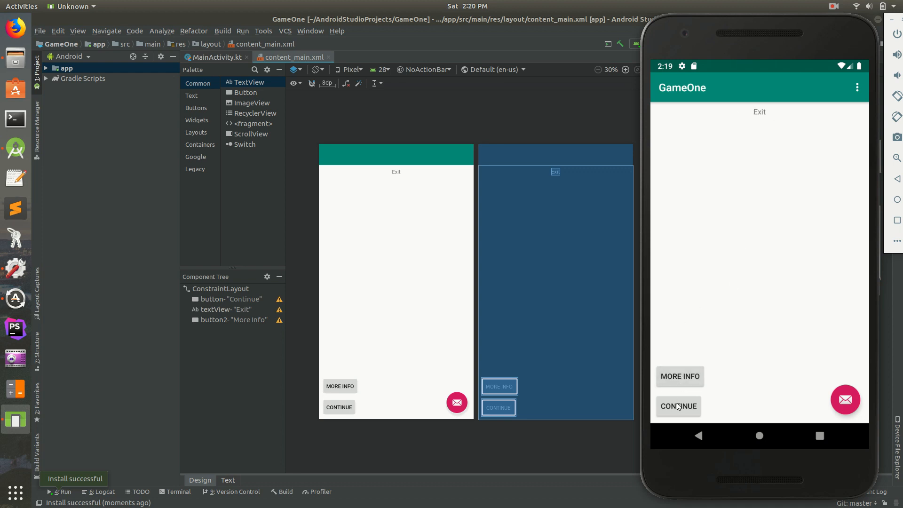
pyautogui.moveTo(701, 247)
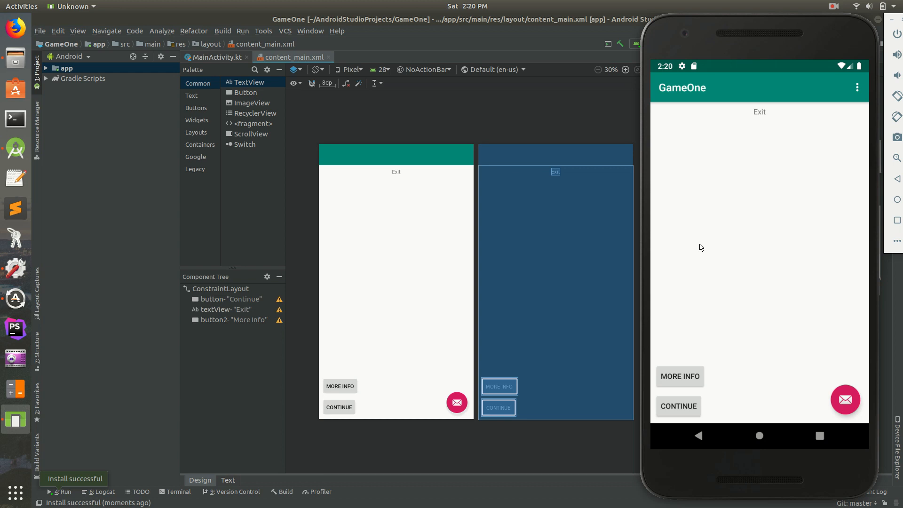
pyautogui.moveTo(712, 129)
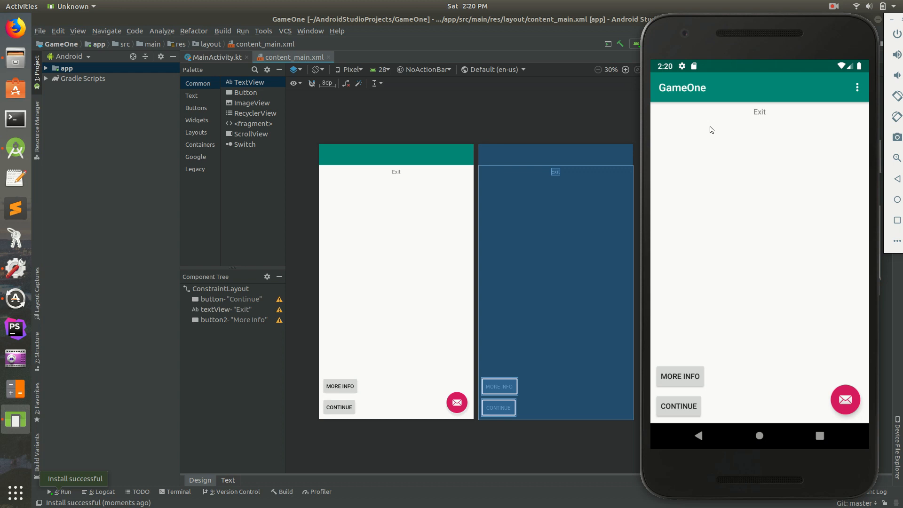
pyautogui.moveTo(798, 124)
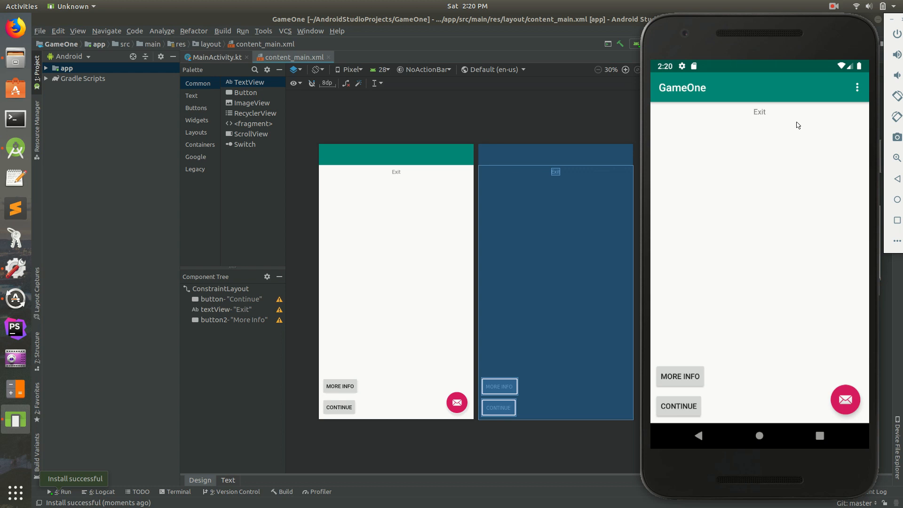
pyautogui.moveTo(829, 165)
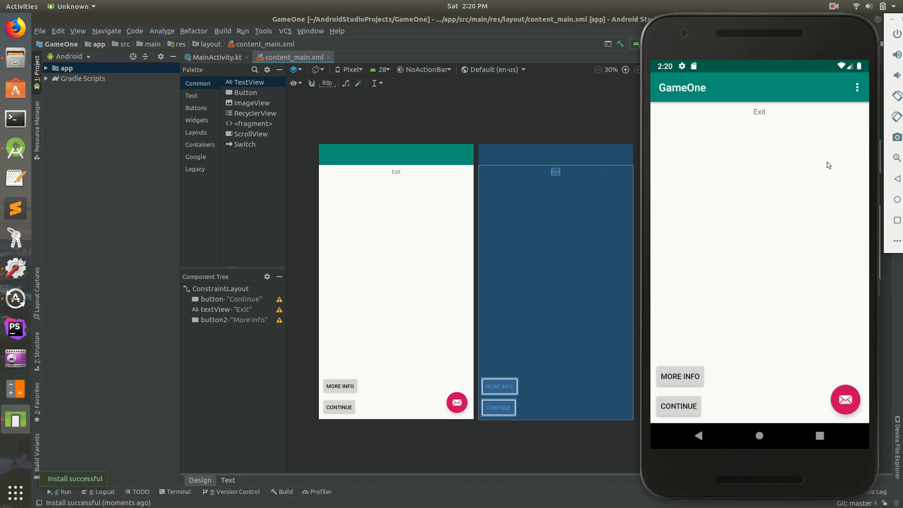
pyautogui.moveTo(765, 170)
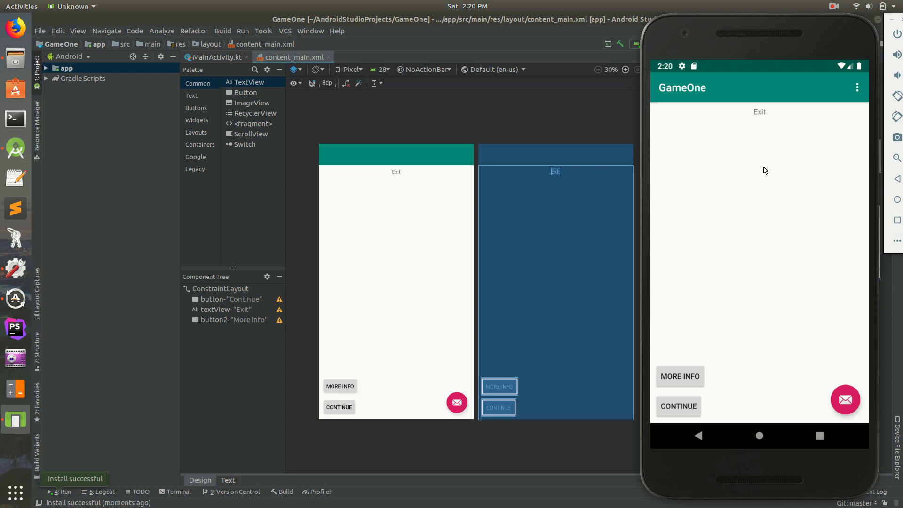
pyautogui.moveTo(735, 182)
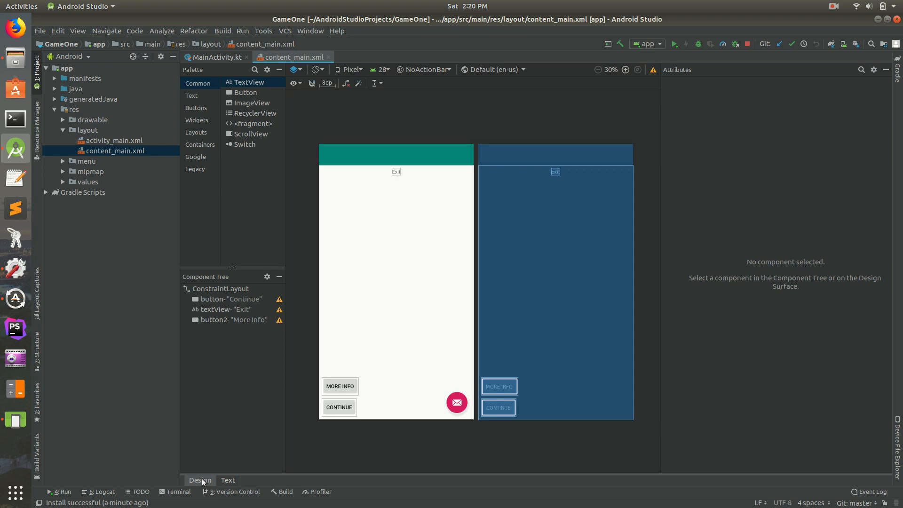
# Step: Delete the Exit TextView and the More Info and Continue buttons from content_main.xml
pyautogui.click(395, 172)
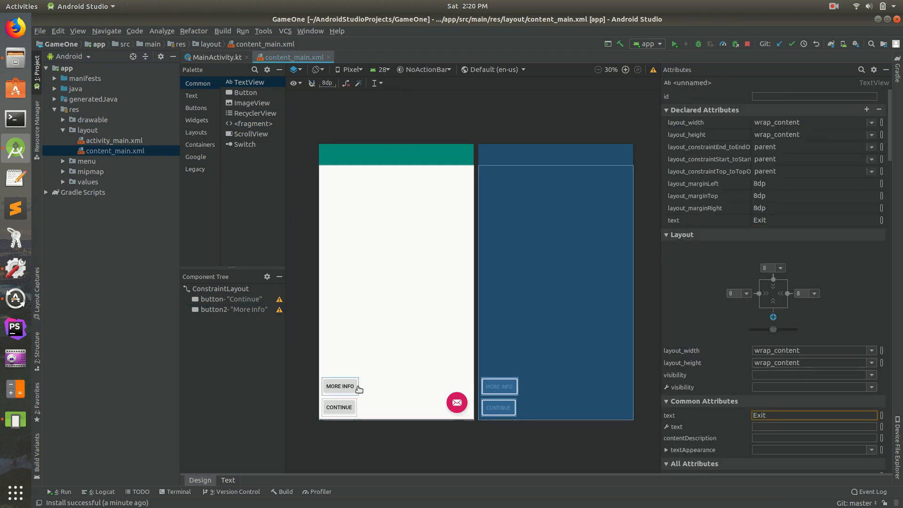
pyautogui.click(341, 386)
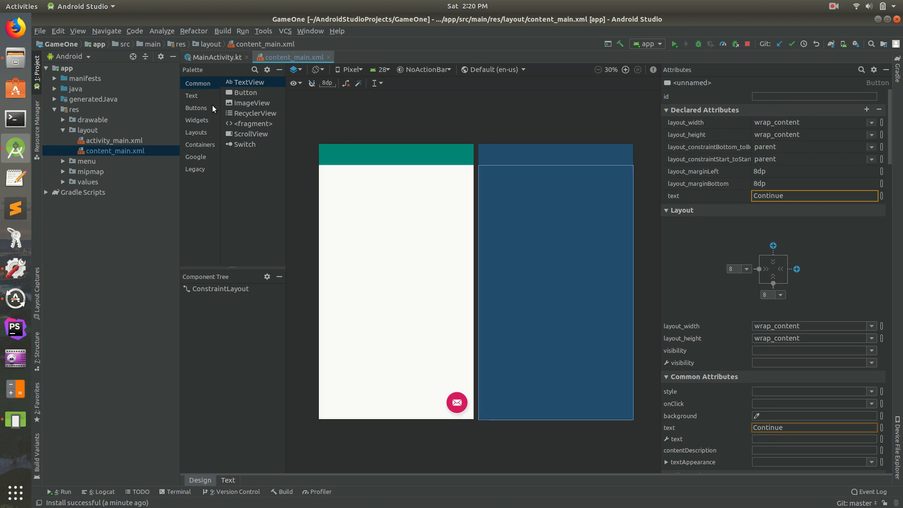
pyautogui.moveTo(199, 127)
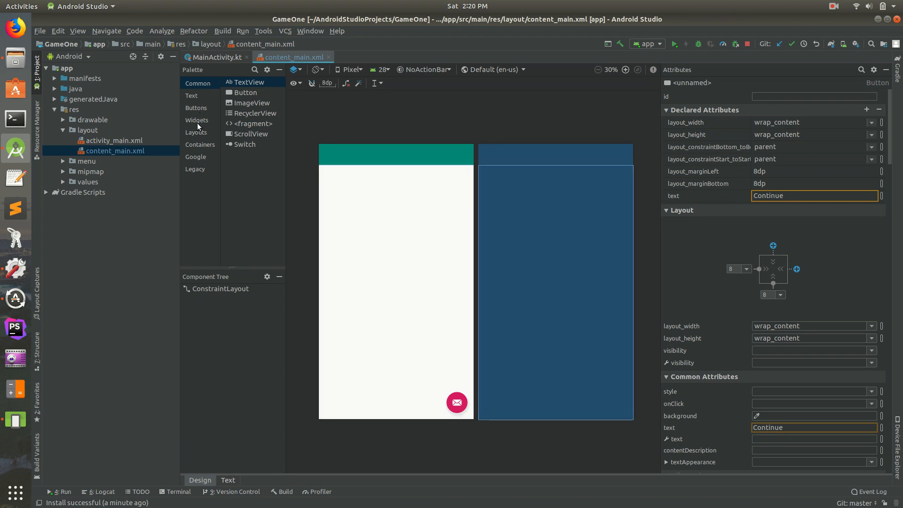
pyautogui.moveTo(93, 123)
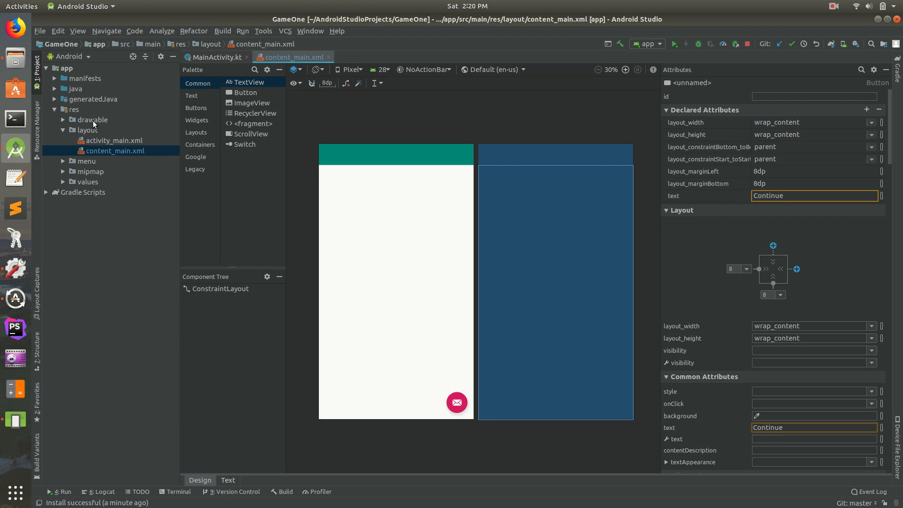
# Step: Create a vector asset named androidrobot in res/drawable from the Android clip art
pyautogui.click(92, 119)
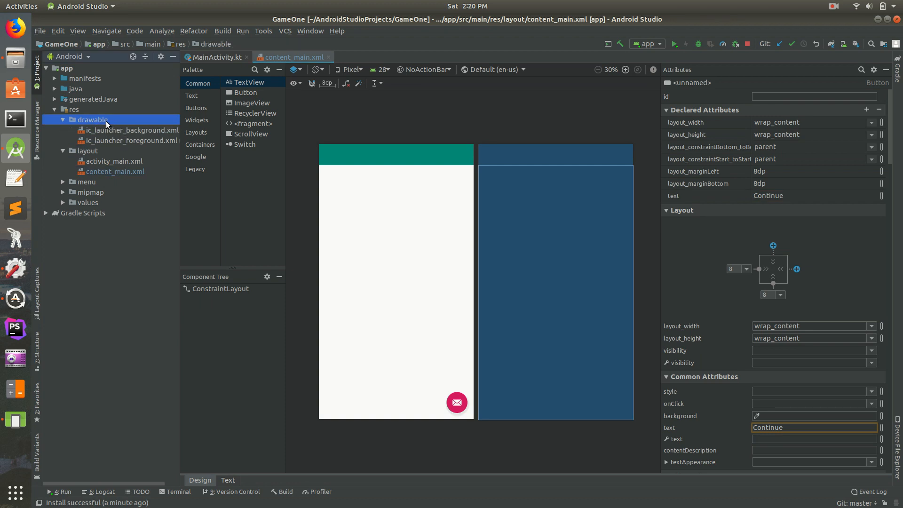
pyautogui.rightClick(91, 120)
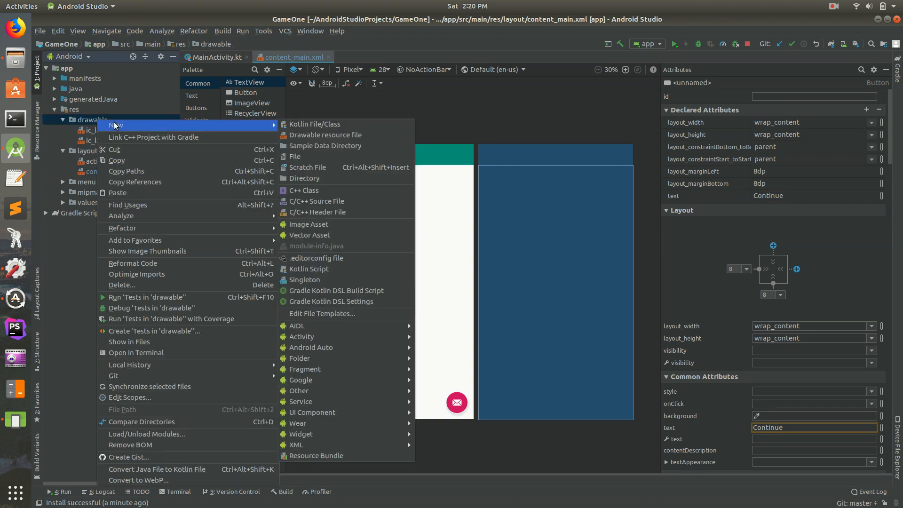
pyautogui.moveTo(321, 224)
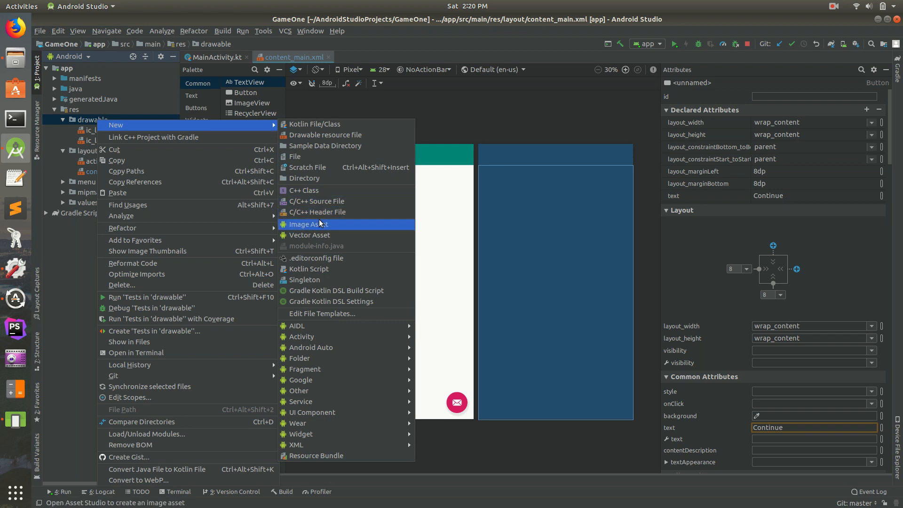
pyautogui.click(309, 235)
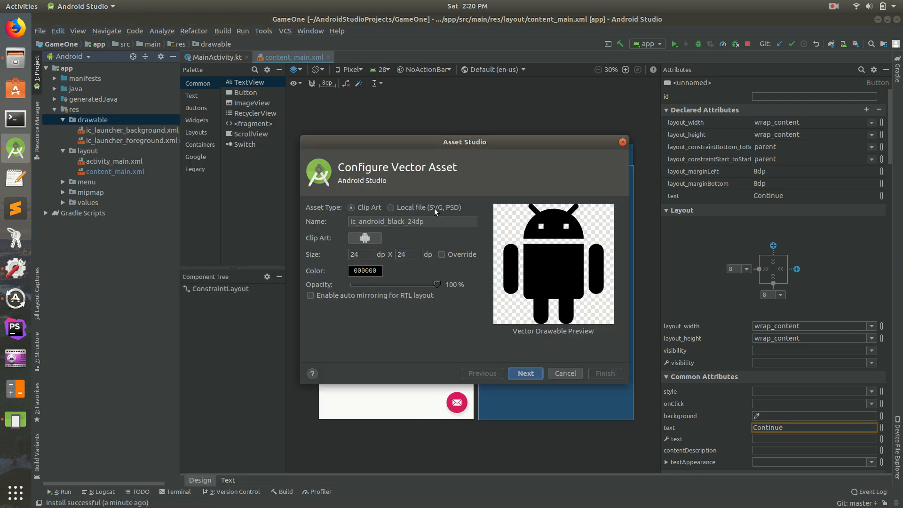
pyautogui.moveTo(394, 239)
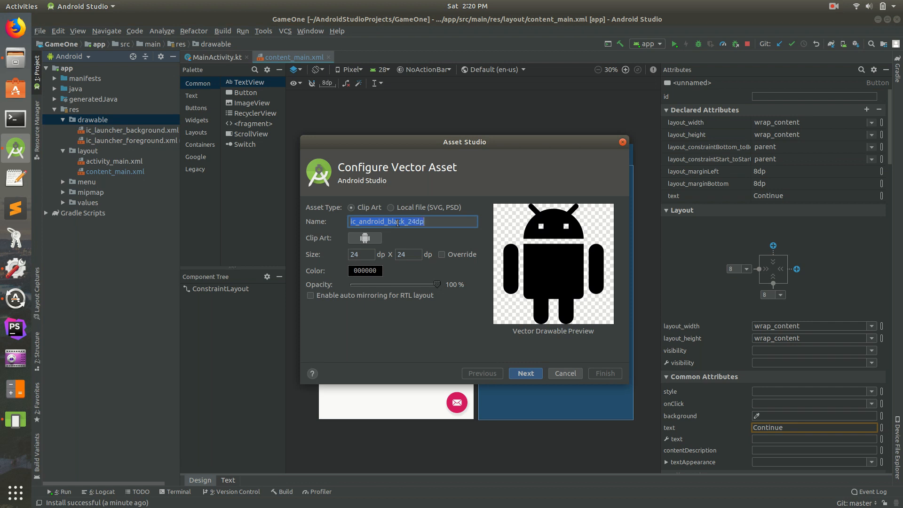
pyautogui.write('dani')
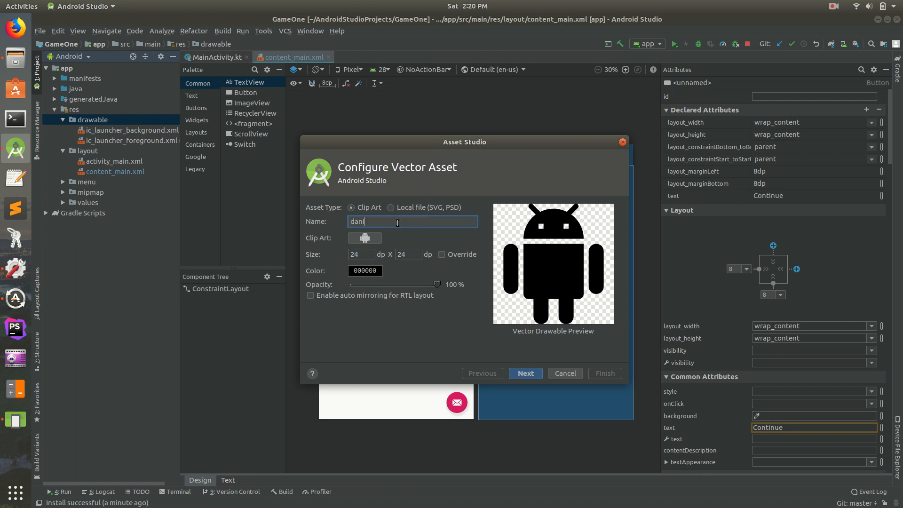
pyautogui.press('ctrl+a')
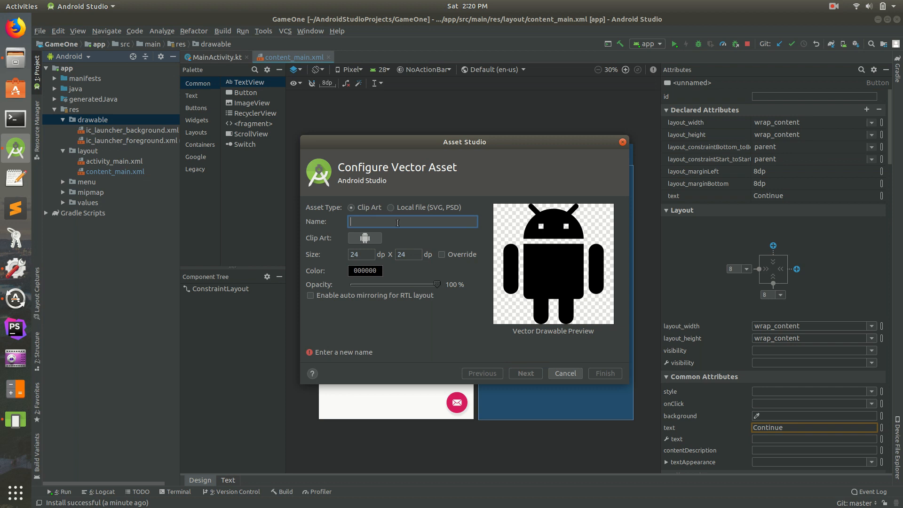
pyautogui.write('androidrobot')
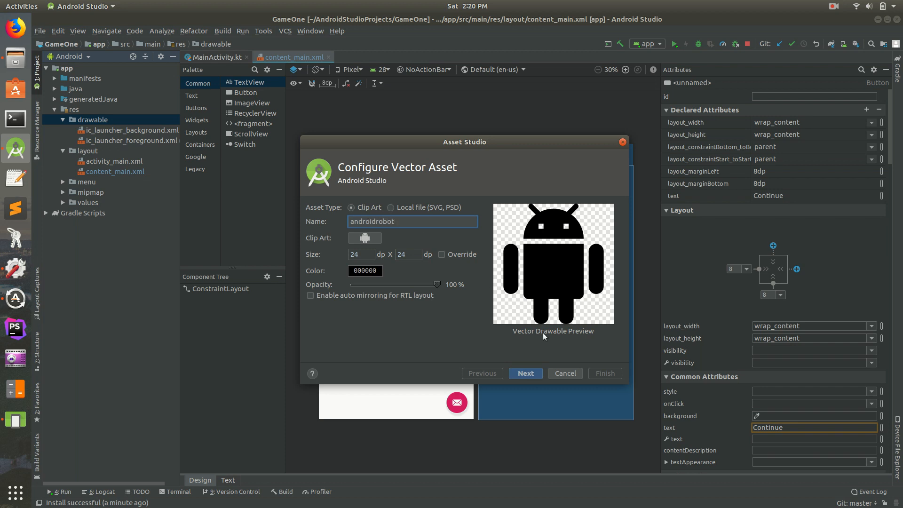
pyautogui.click(565, 373)
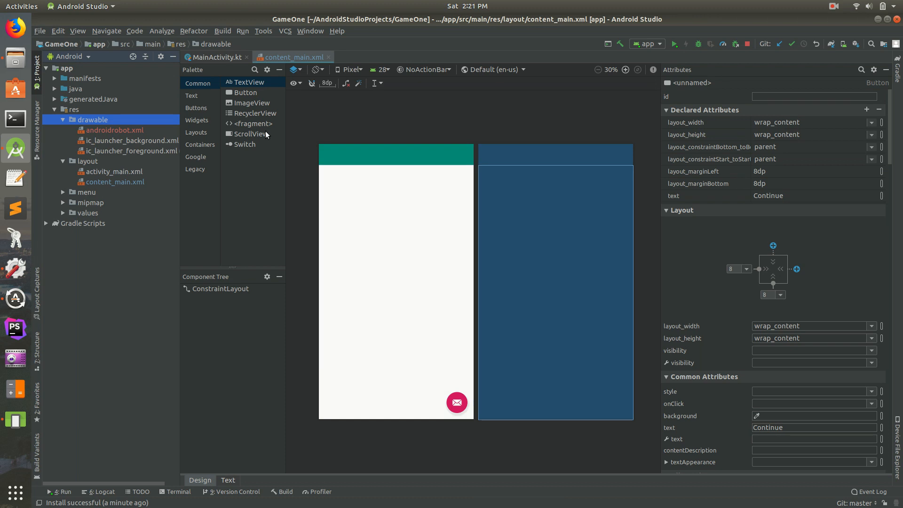
pyautogui.moveTo(252, 93)
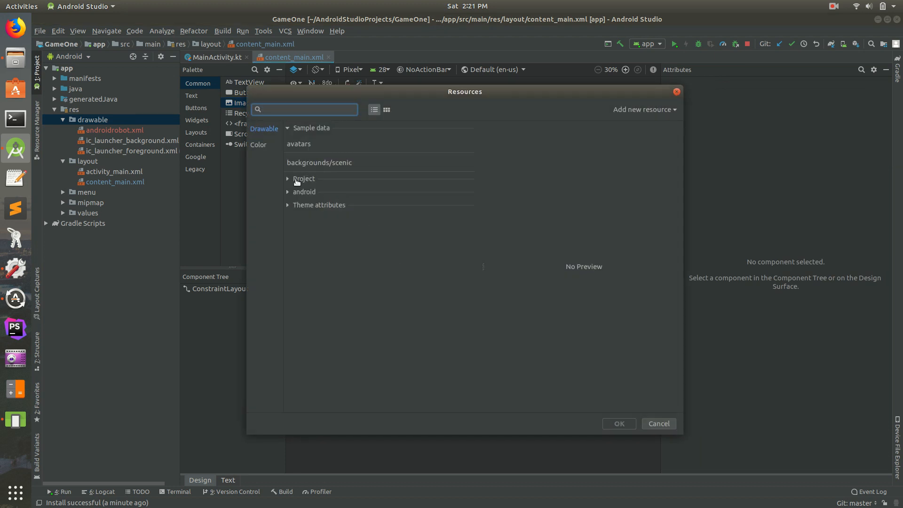
# Step: Set the new ImageView's source to the ic_launcher_background drawable
pyautogui.click(287, 179)
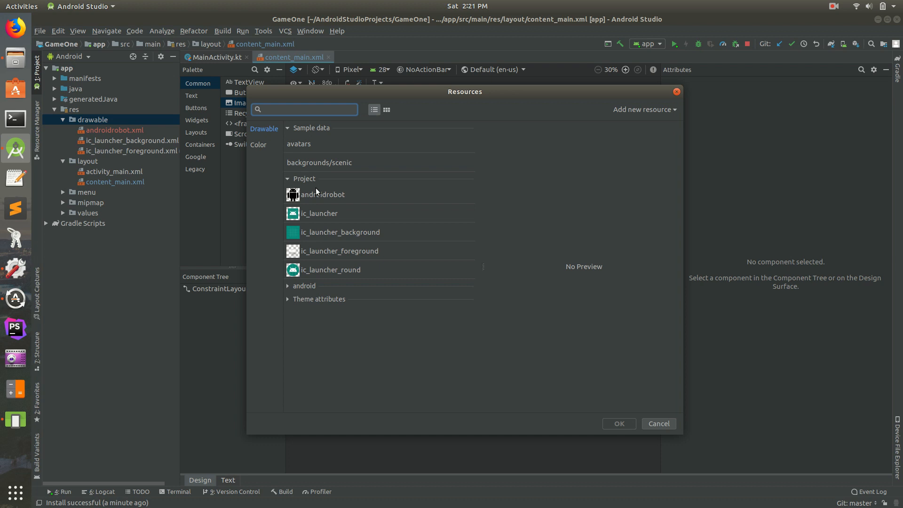
pyautogui.click(323, 194)
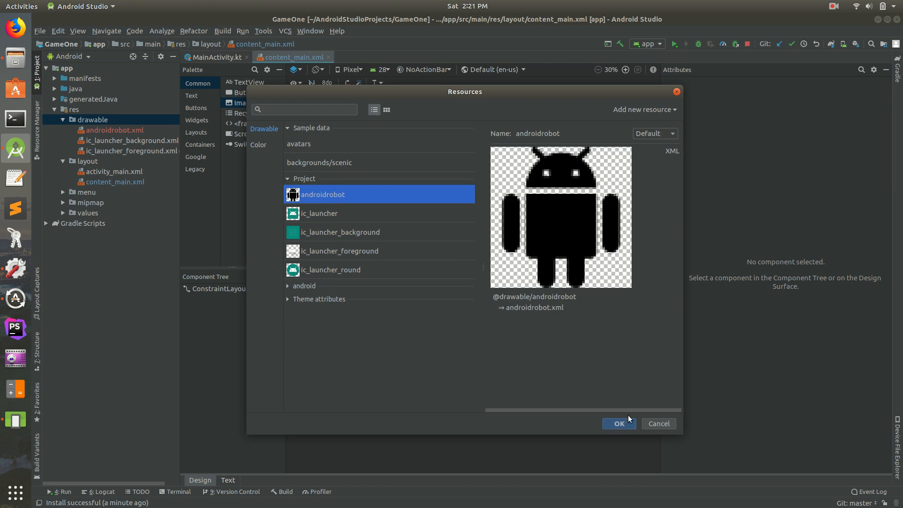
pyautogui.moveTo(350, 277)
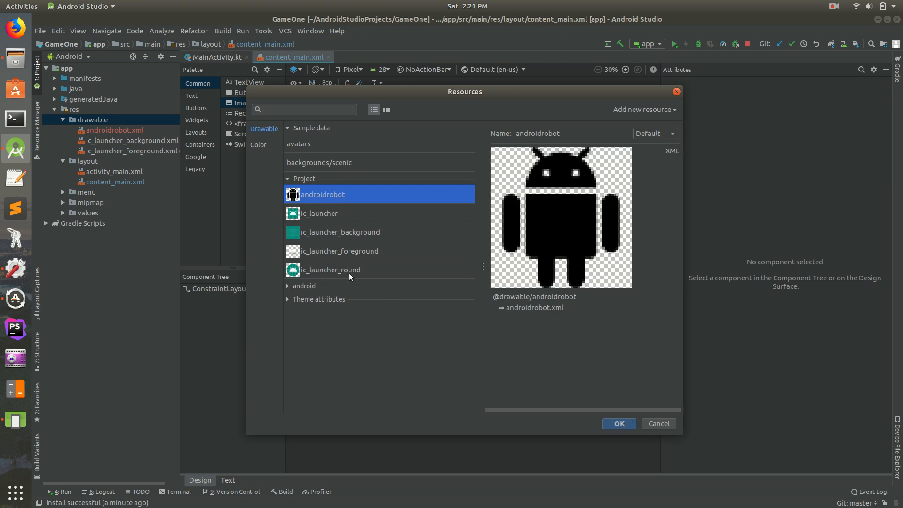
pyautogui.click(342, 232)
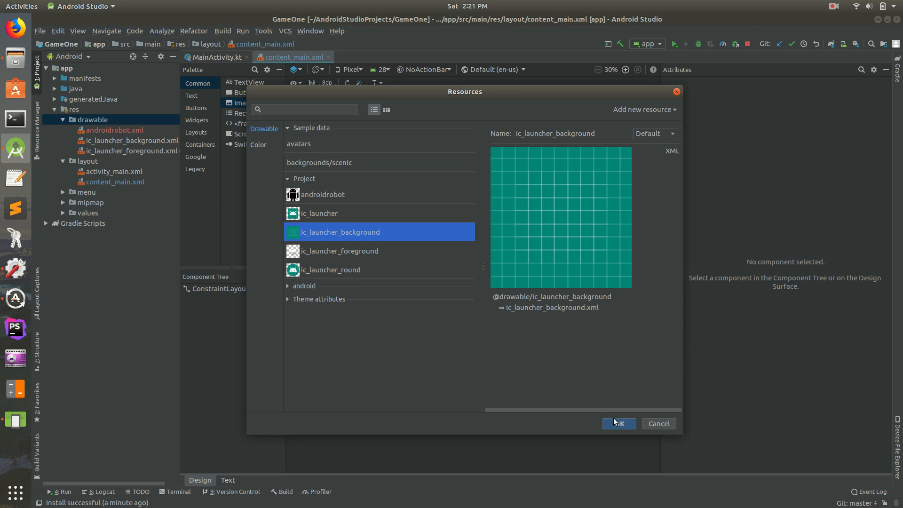
pyautogui.click(619, 424)
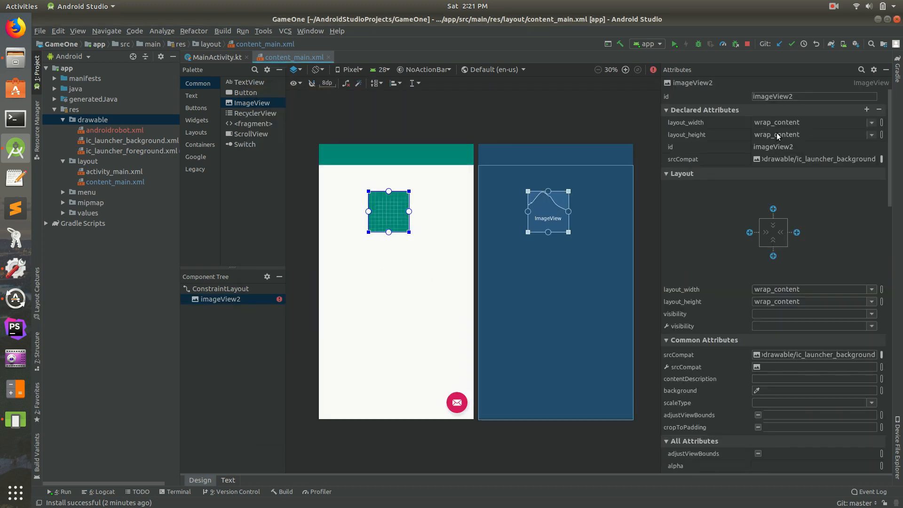
# Step: Drag the ImageView to the lower right of the layout and run GameOne on the emulator
pyautogui.click(626, 69)
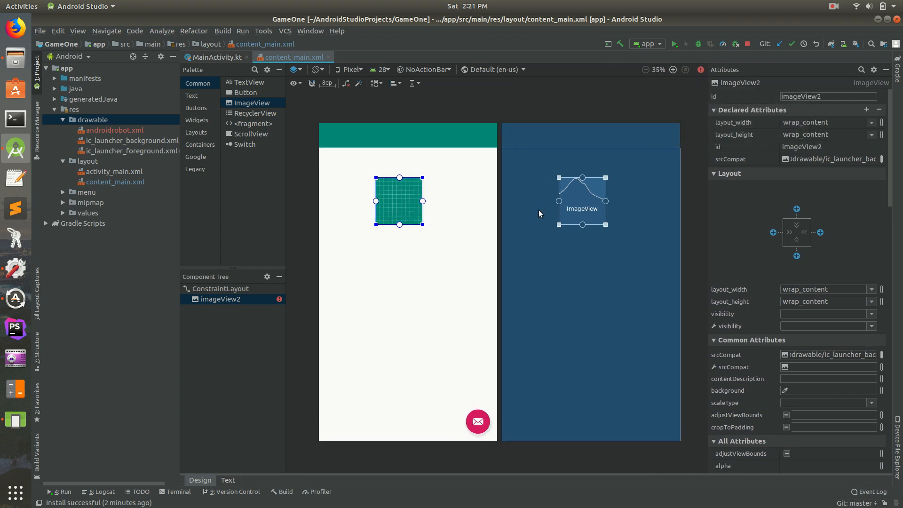
pyautogui.moveTo(410, 196)
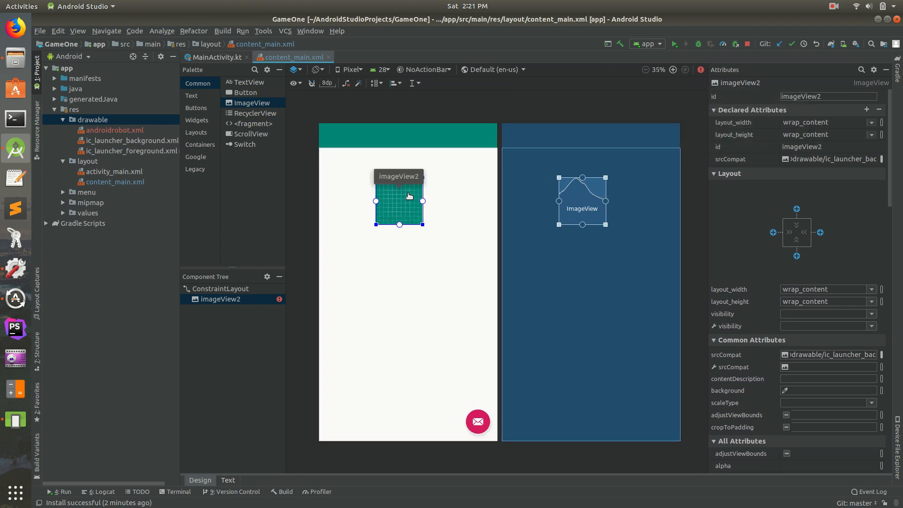
pyautogui.moveTo(399, 201); pyautogui.dragTo(460, 360)
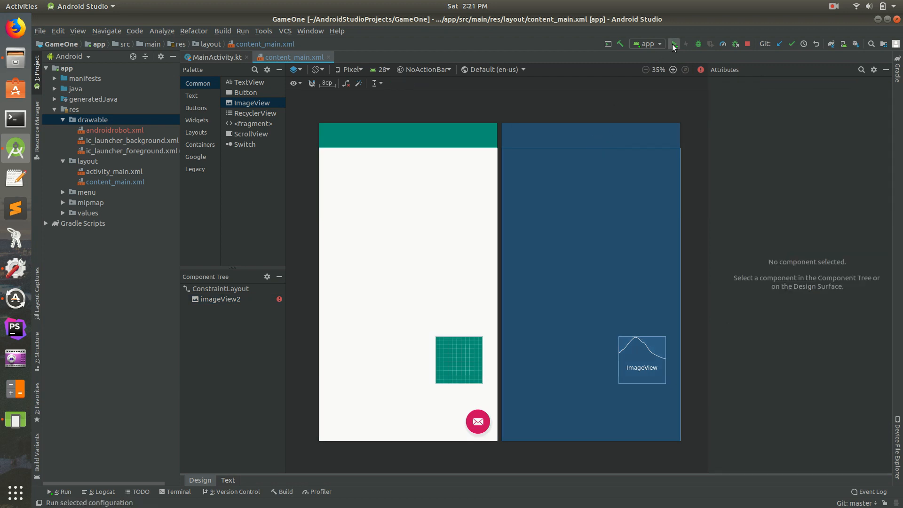
pyautogui.click(675, 43)
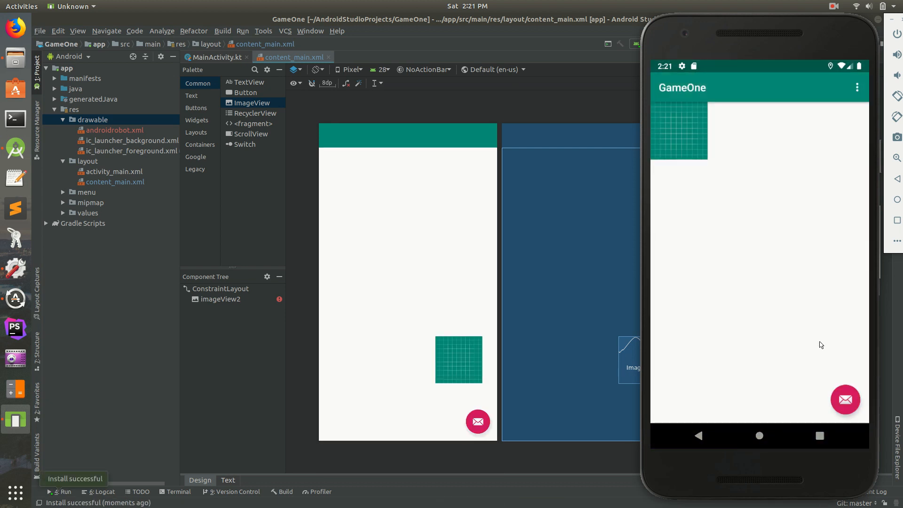
pyautogui.moveTo(425, 216)
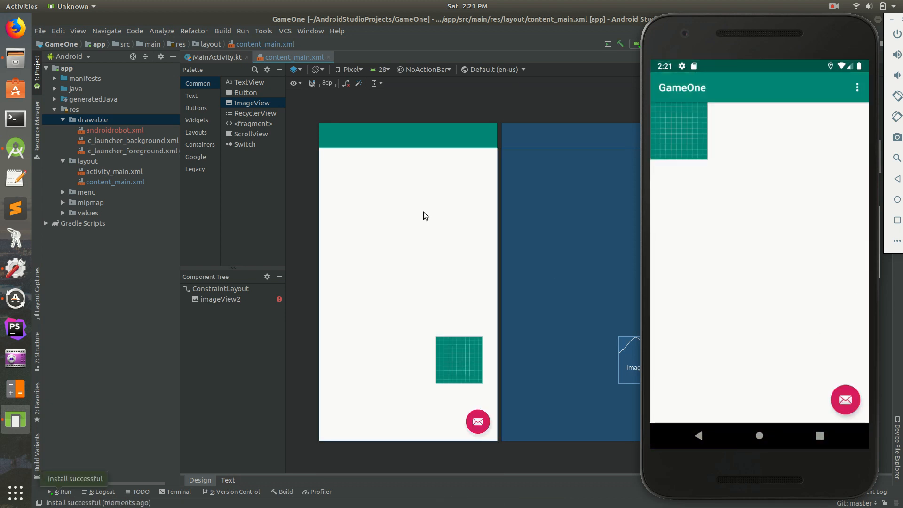
# Step: Reposition the ImageView to the top-right corner of the design surface
pyautogui.click(459, 360)
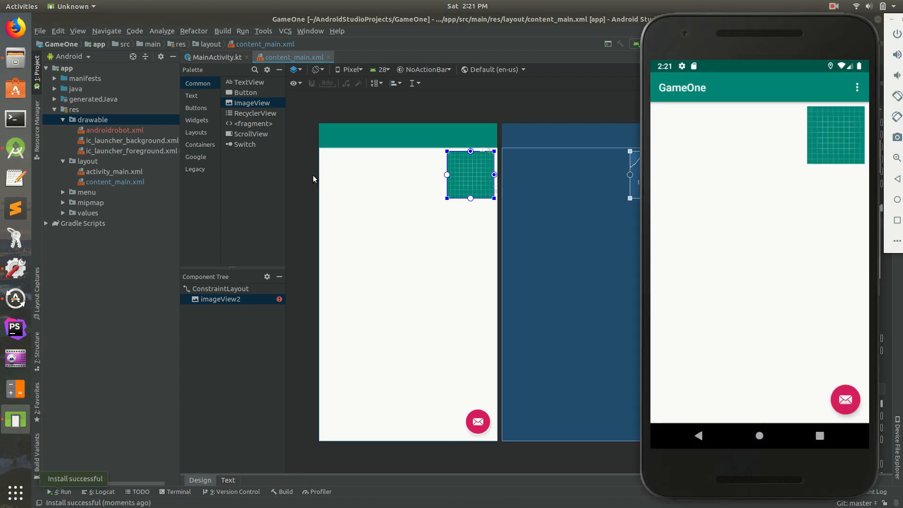
pyautogui.moveTo(304, 180)
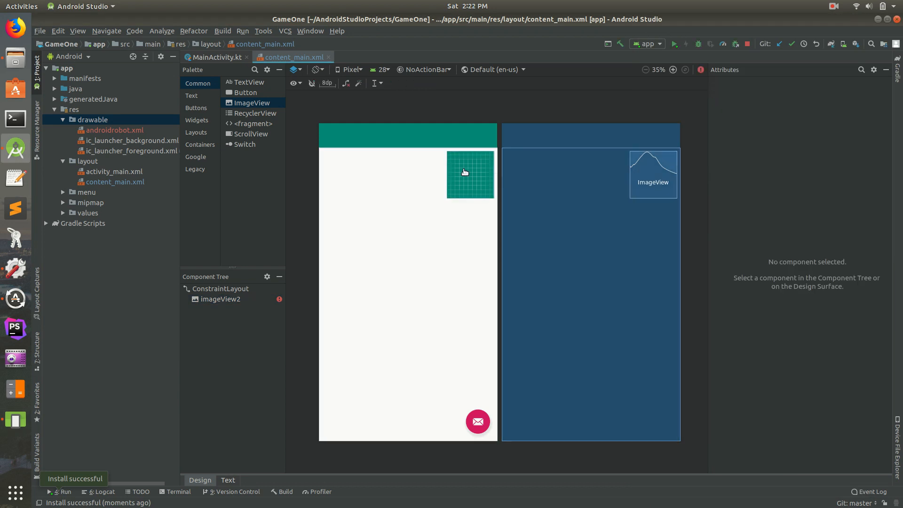
# Step: Constrain the ImageView's top, start and end to parent and set layout_width to 0dp
pyautogui.click(470, 174)
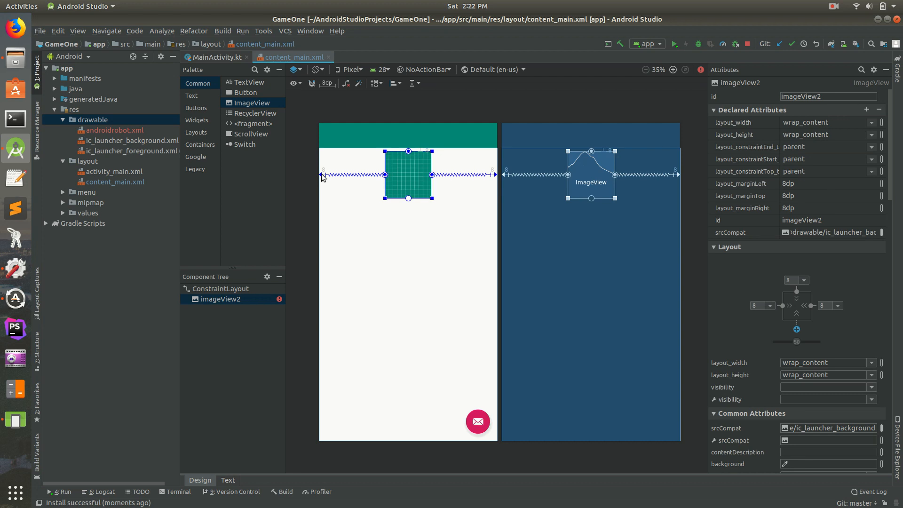
pyautogui.moveTo(382, 184)
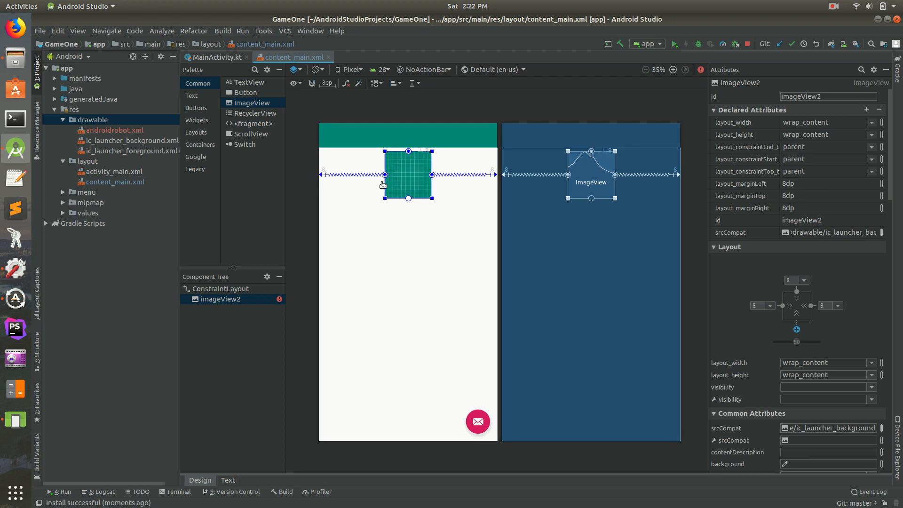
pyautogui.moveTo(478, 175)
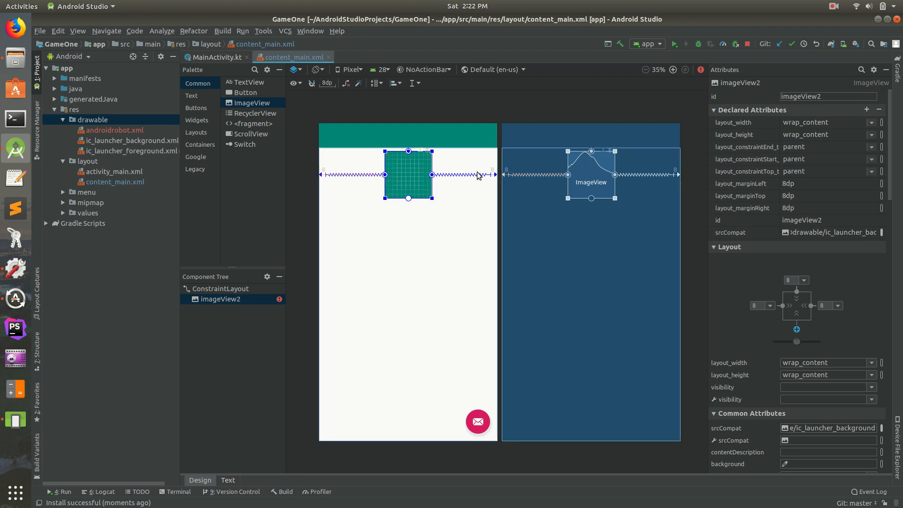
pyautogui.moveTo(414, 175)
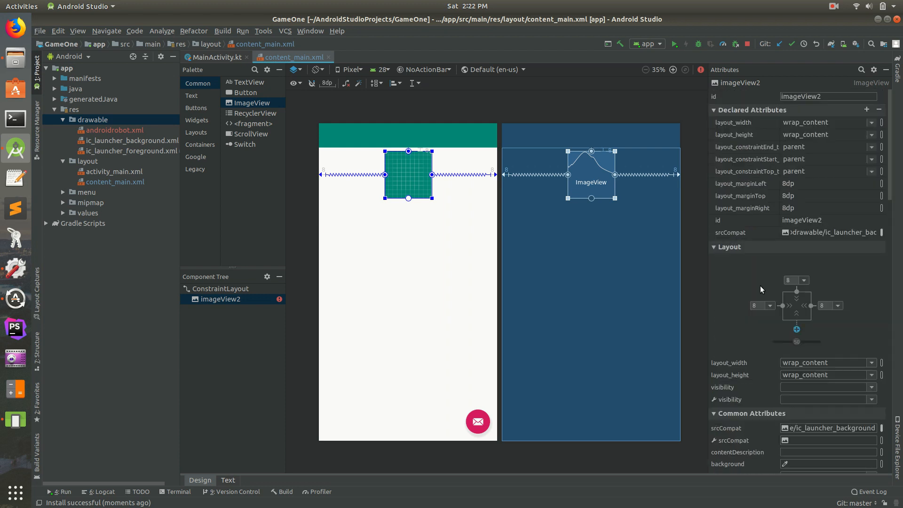
pyautogui.moveTo(778, 298)
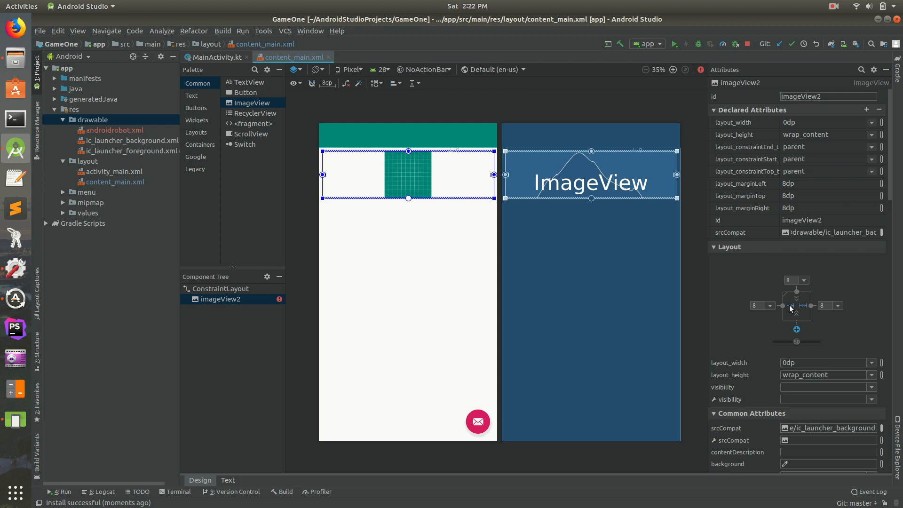
pyautogui.moveTo(786, 290)
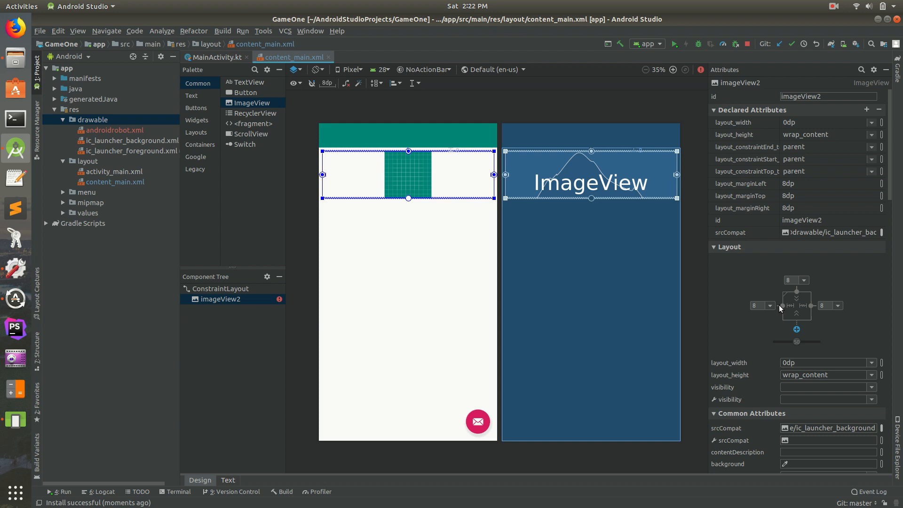
pyautogui.click(796, 305)
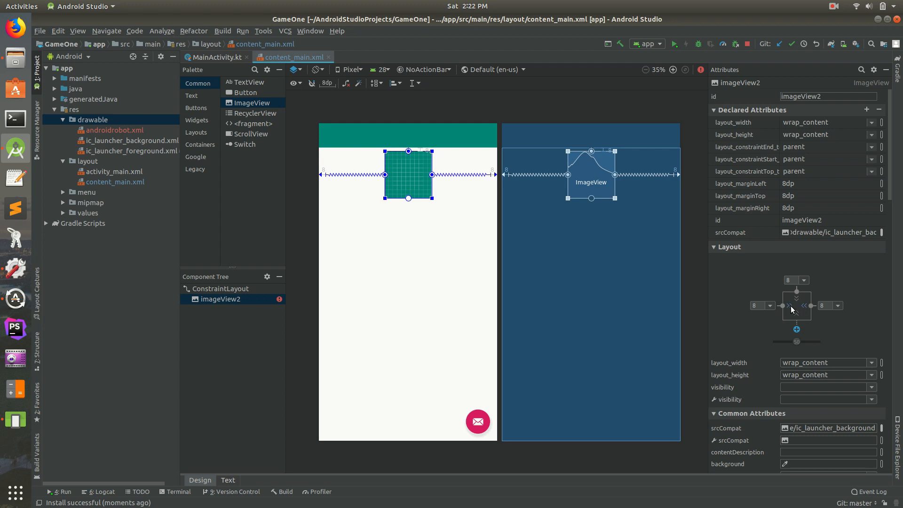
pyautogui.click(795, 306)
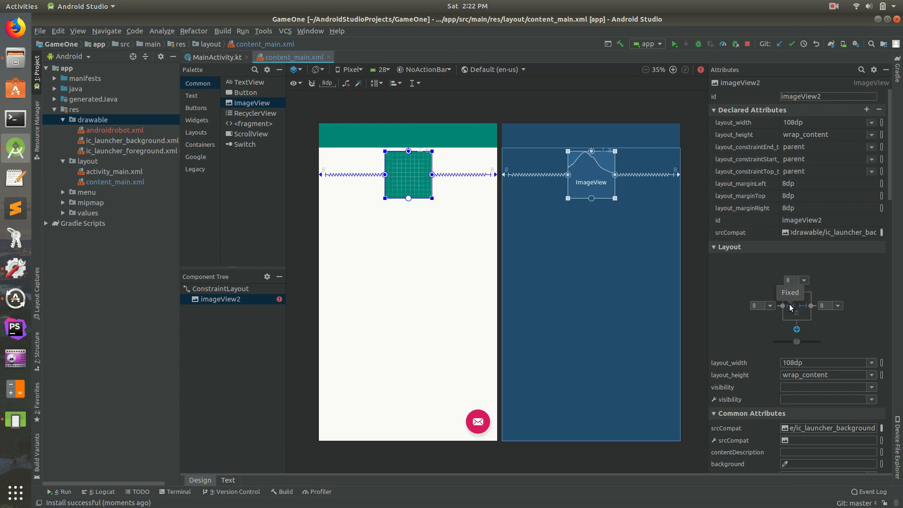
pyautogui.click(789, 305)
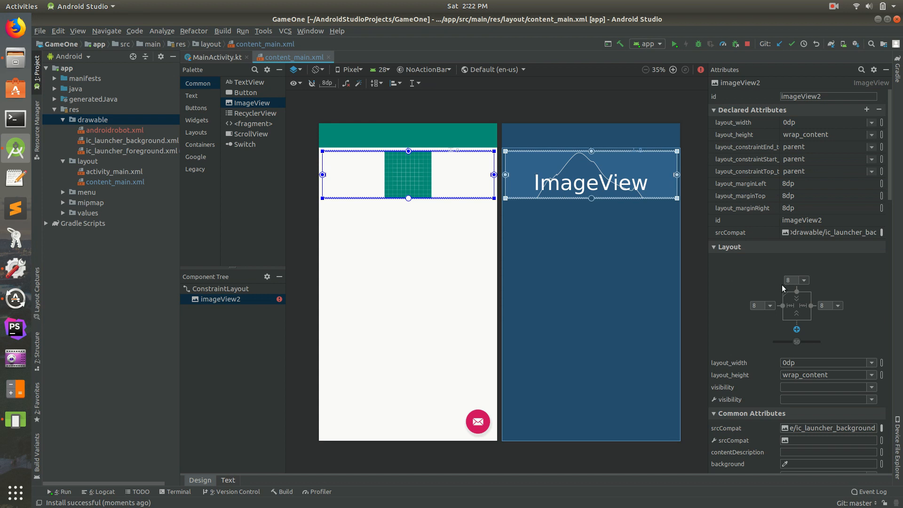
# Step: Set the ImageView's scaleType attribute to centerCrop, then clear the attribute search
pyautogui.click(862, 69)
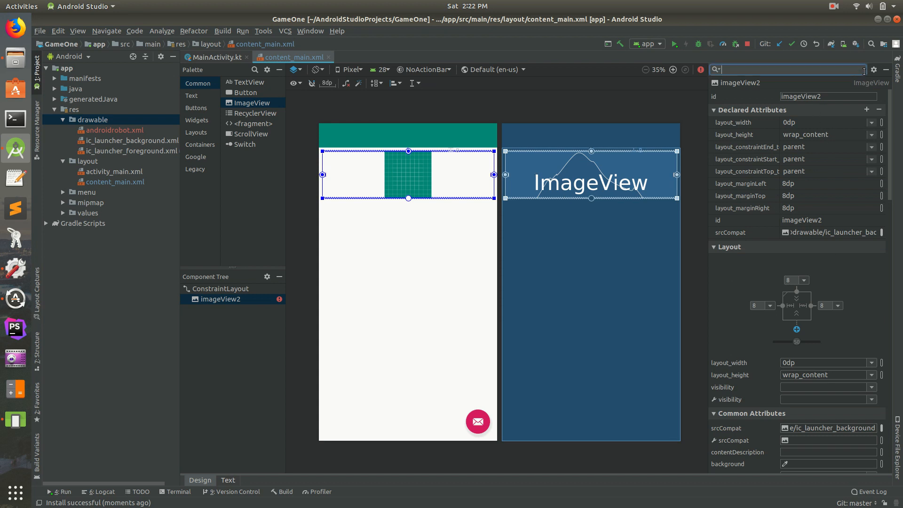
pyautogui.write('crop')
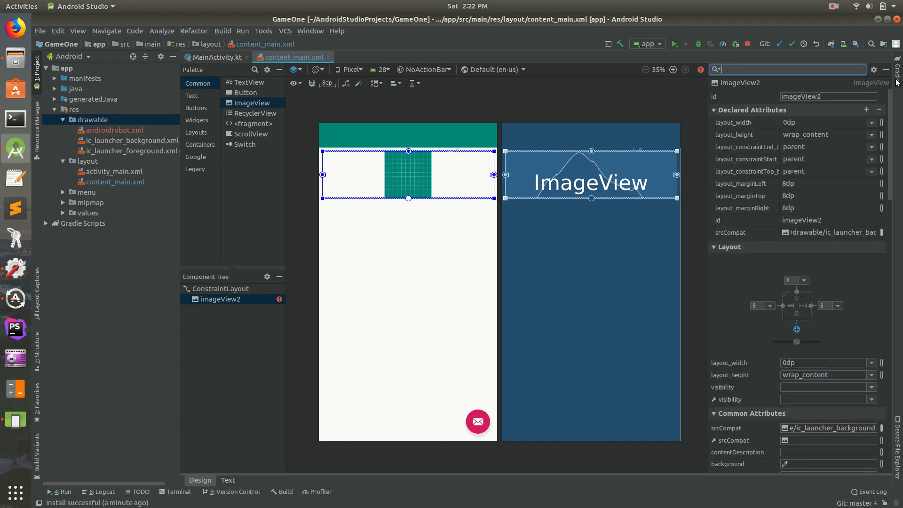
pyautogui.write('scale')
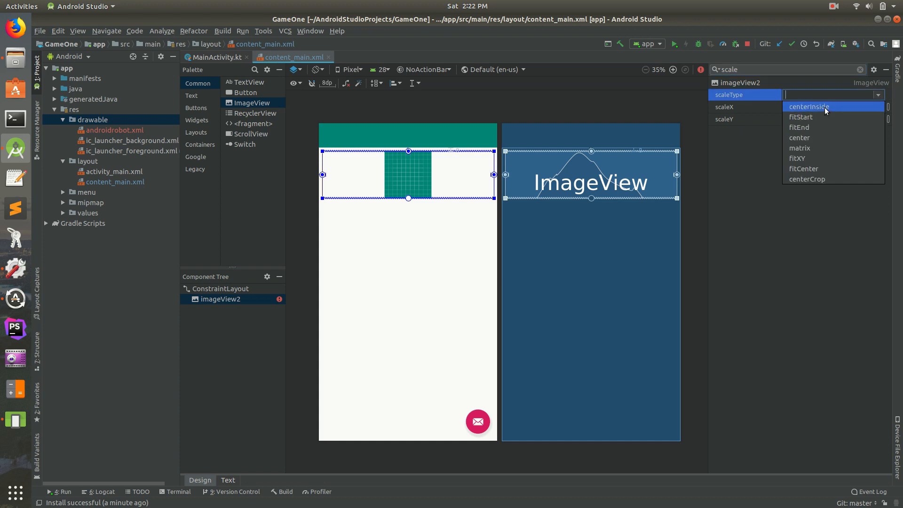
pyautogui.moveTo(812, 168)
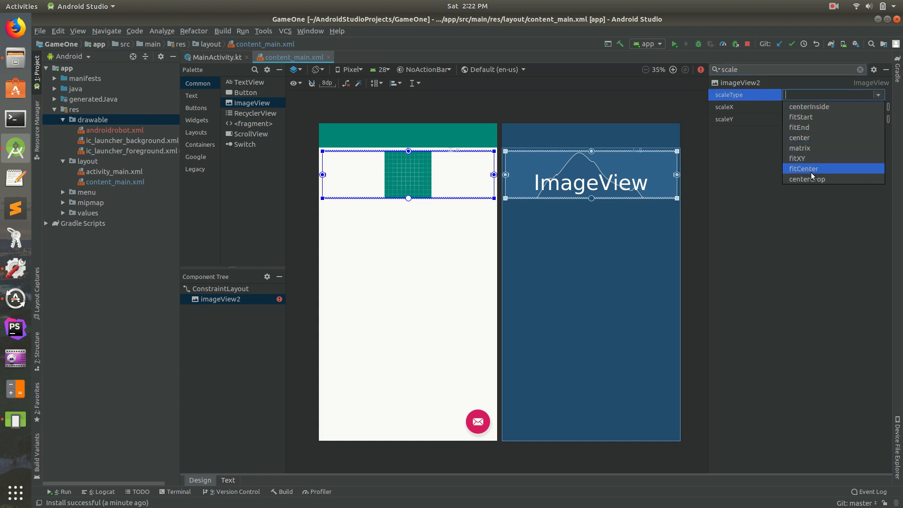
pyautogui.moveTo(816, 159)
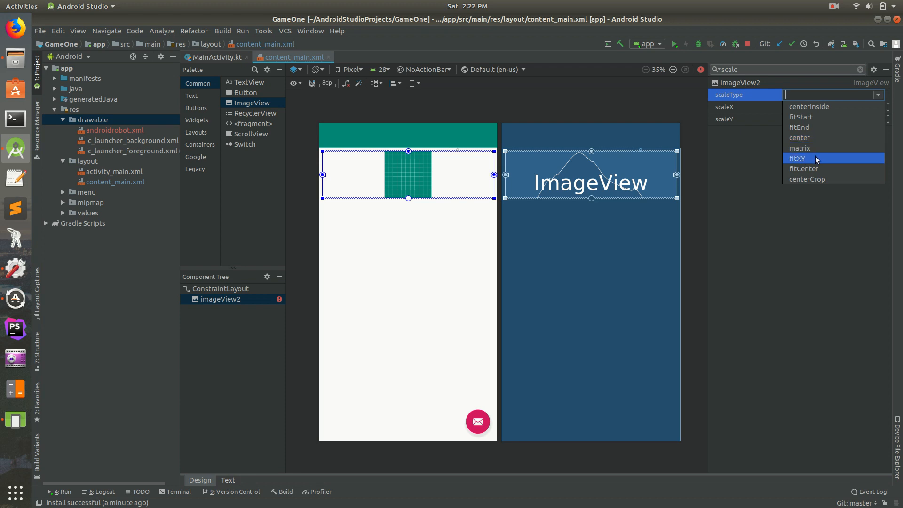
pyautogui.click(807, 179)
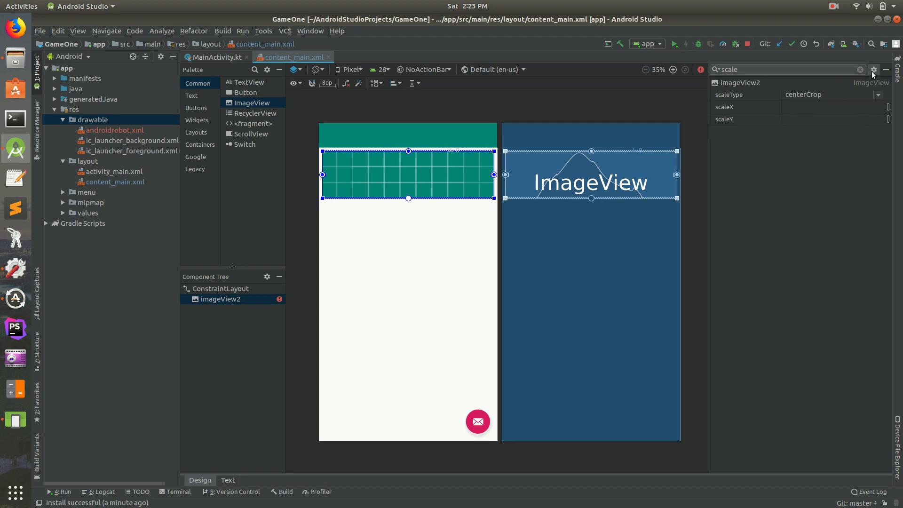
pyautogui.click(861, 70)
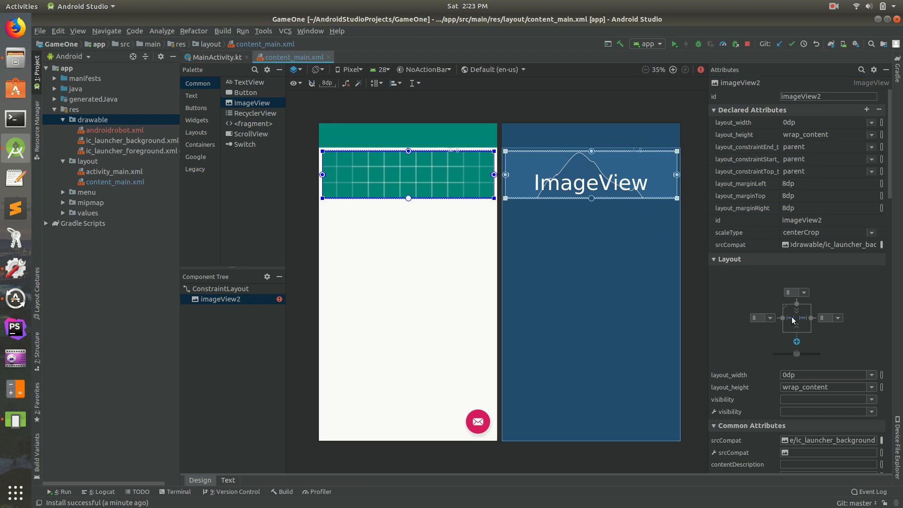
pyautogui.moveTo(789, 324)
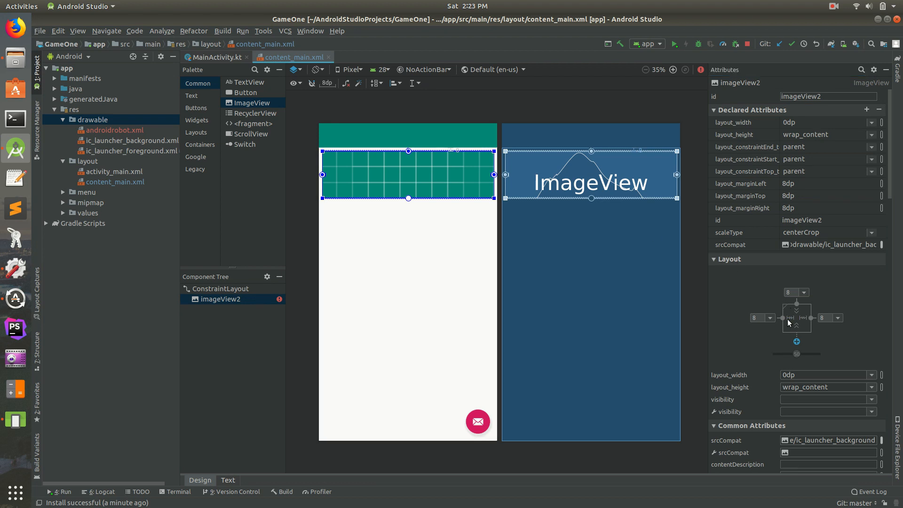
pyautogui.click(797, 318)
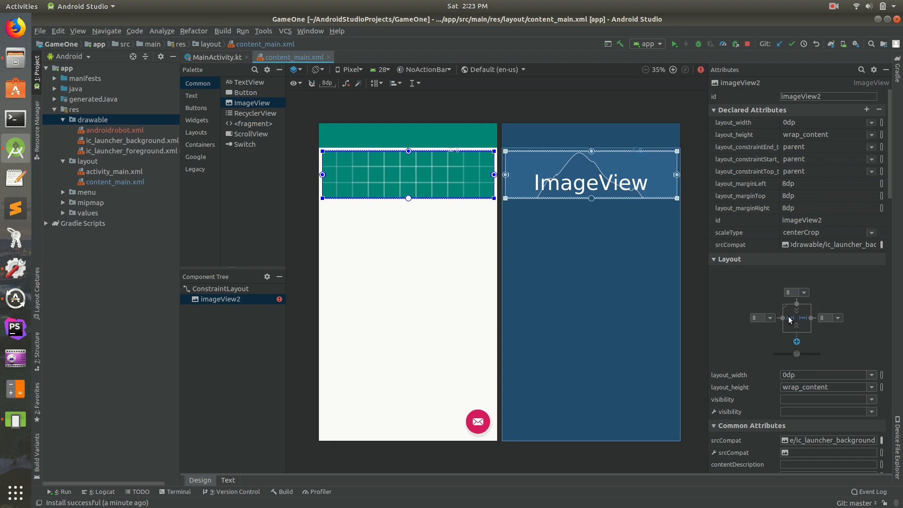
pyautogui.moveTo(332, 183)
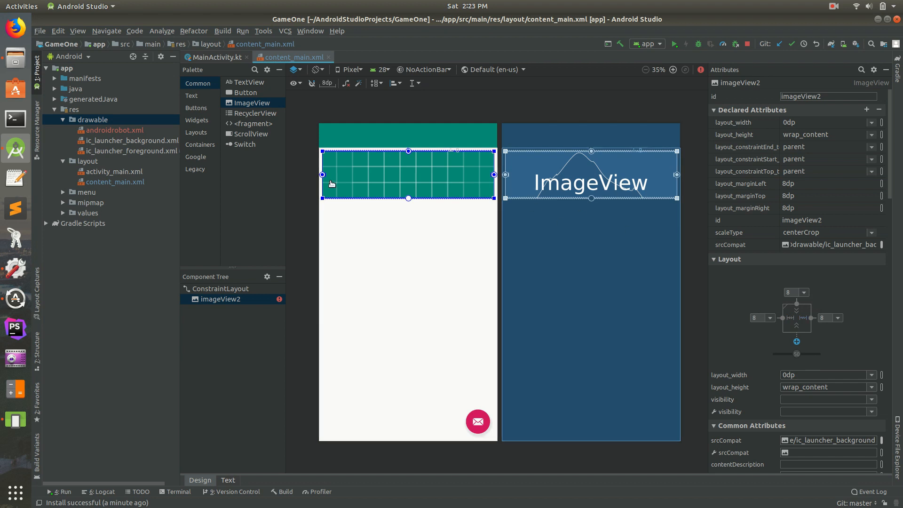
# Step: Change the ImageView's id from imageView2 to logoImageView
pyautogui.click(375, 176)
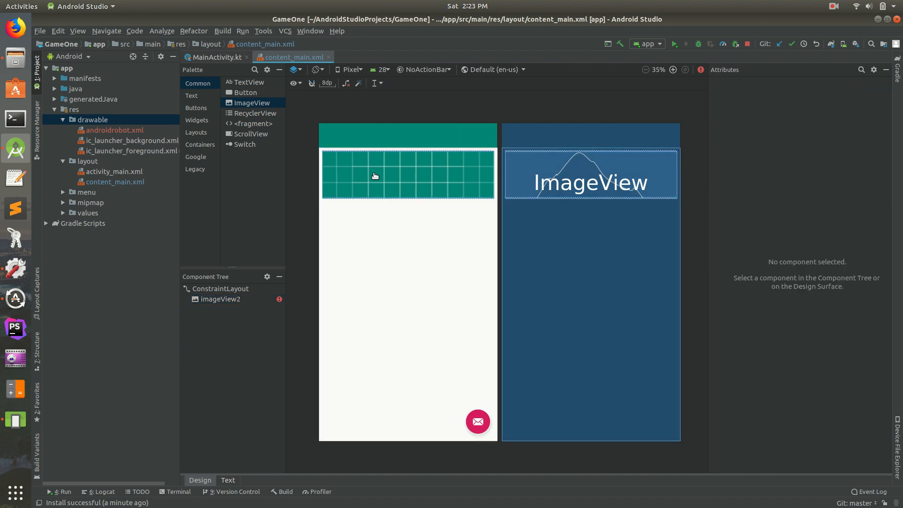
pyautogui.click(375, 175)
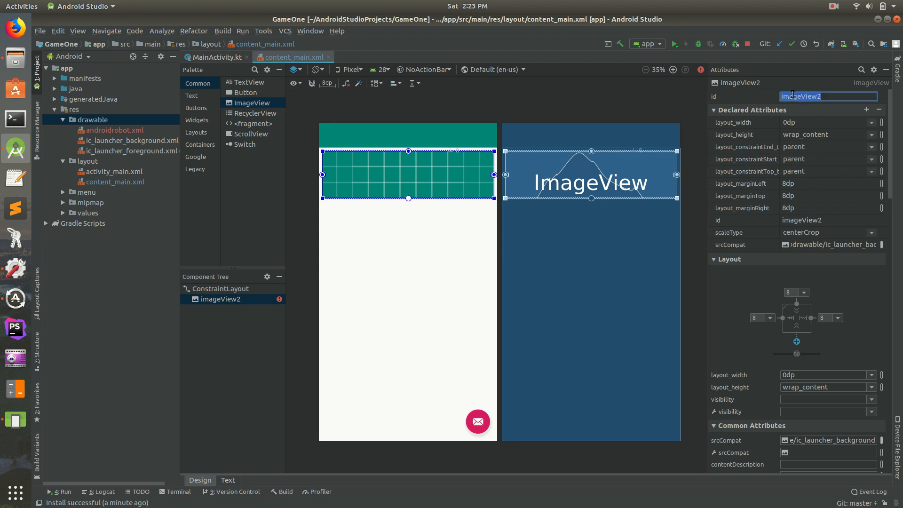
pyautogui.write('logoImageView')
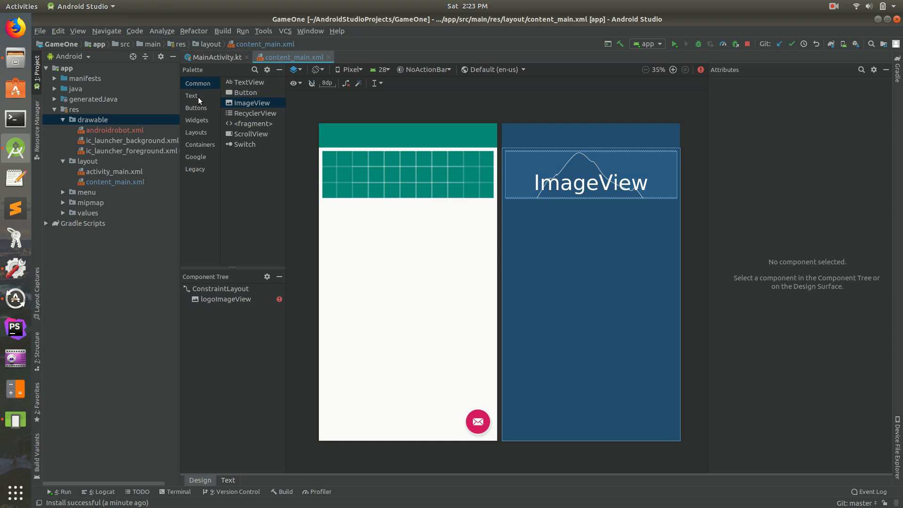
# Step: Add an E-mail field under logoImageView, constrained to it and both sides, width 0dp
pyautogui.click(191, 96)
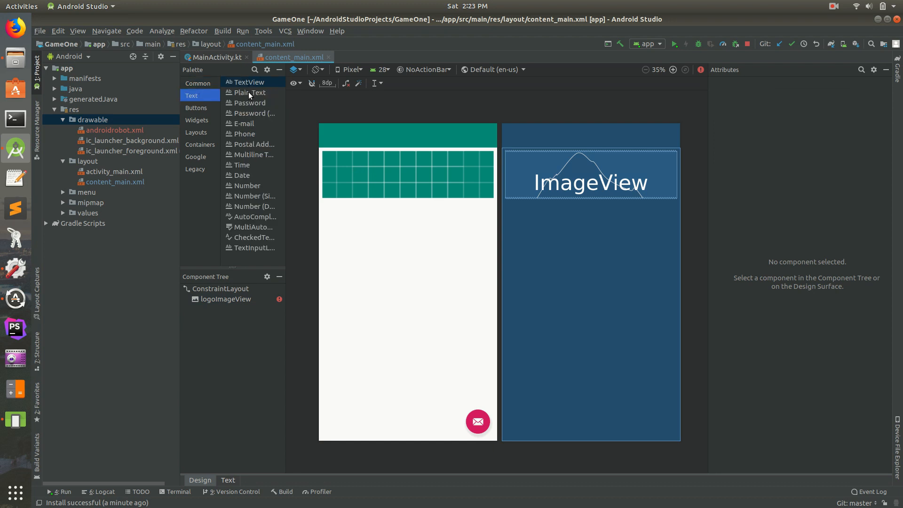
pyautogui.click(248, 92)
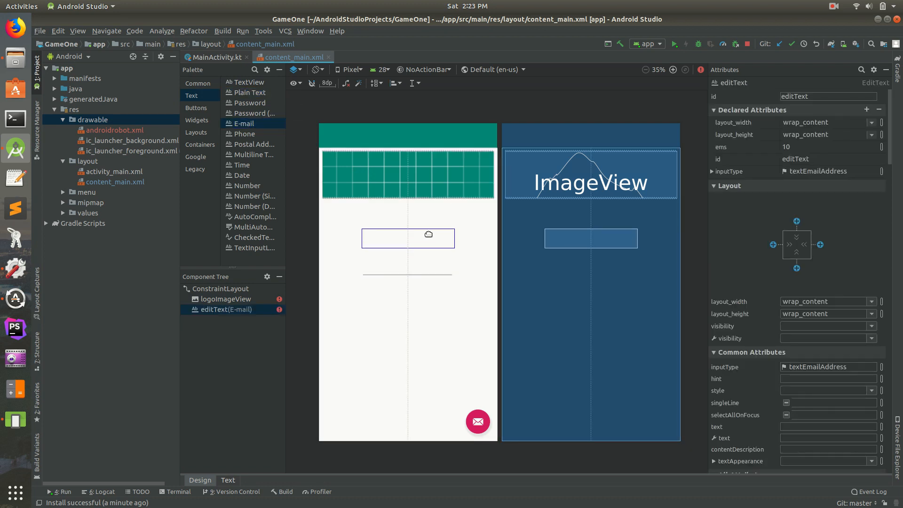
pyautogui.click(409, 239)
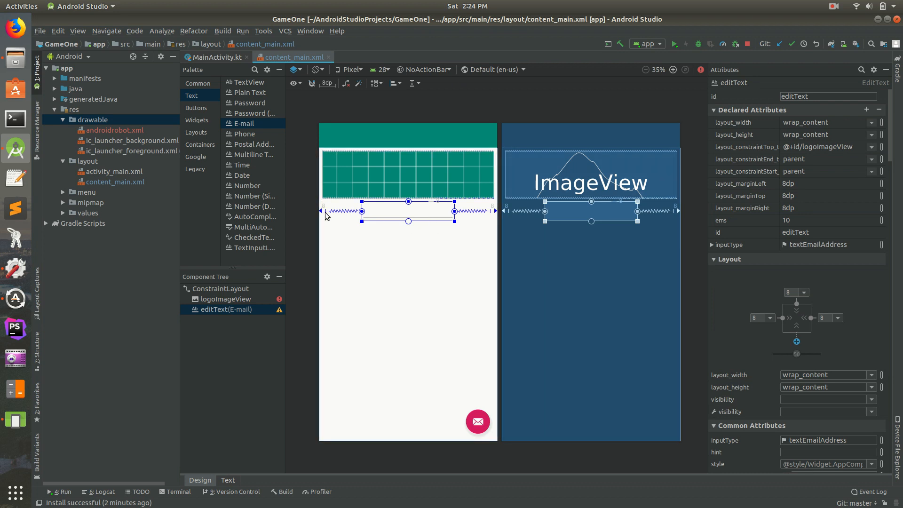
pyautogui.moveTo(326, 215)
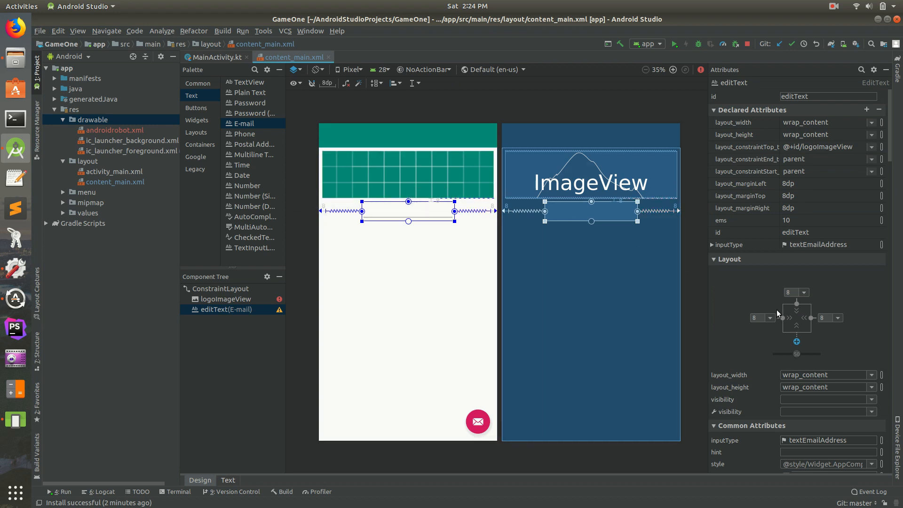
pyautogui.moveTo(794, 320)
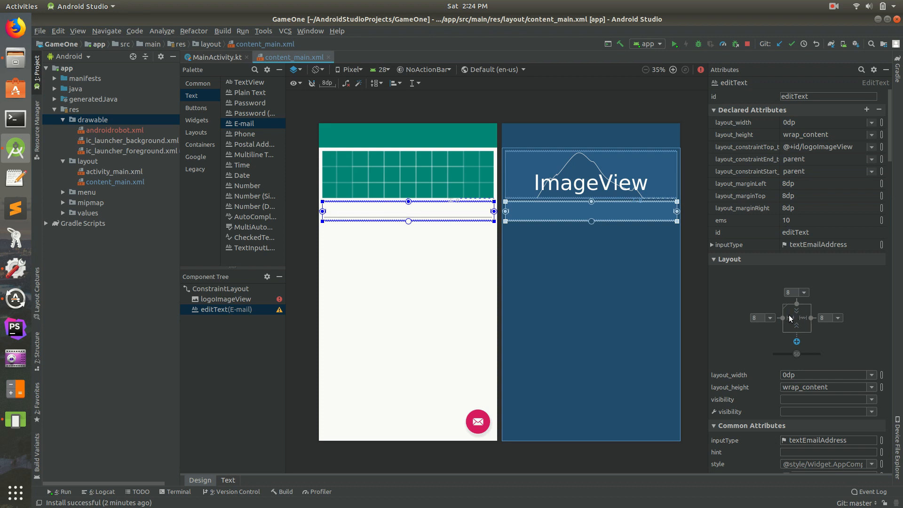
pyautogui.click(790, 318)
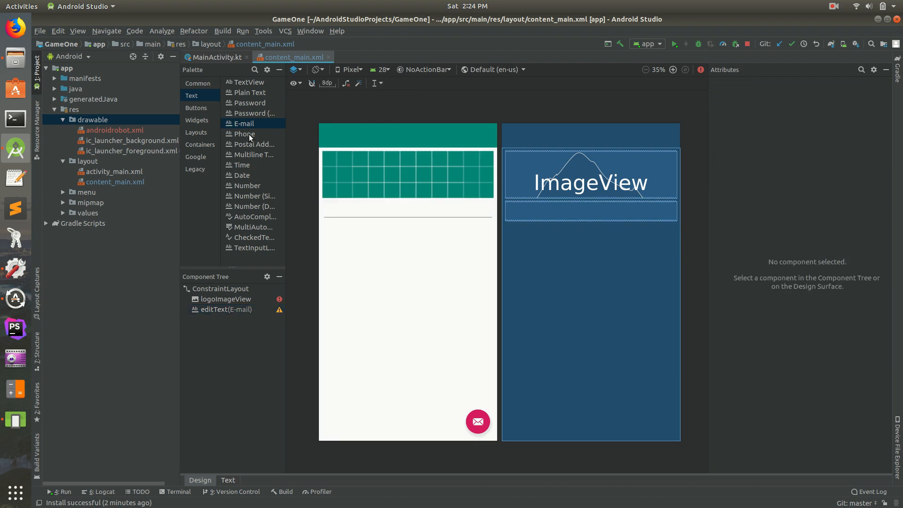
pyautogui.moveTo(260, 253)
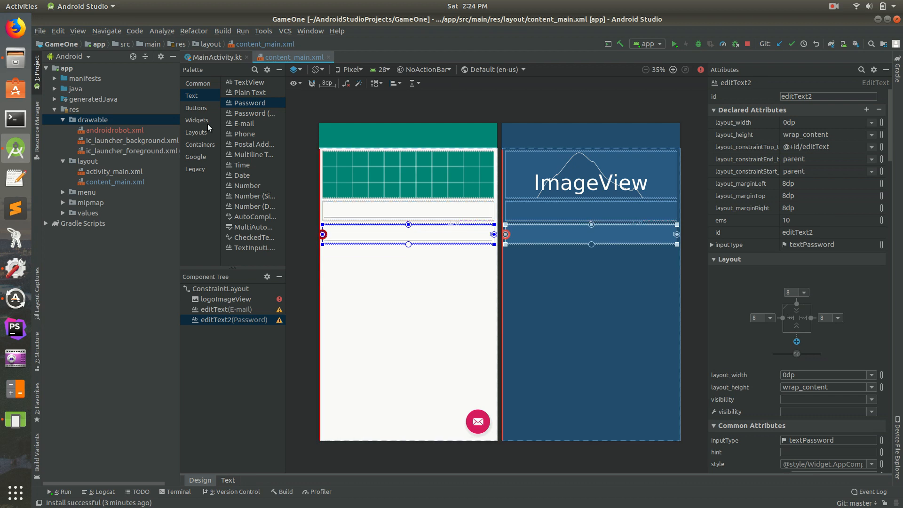
# Step: Place a Password field, editText2, under the E-mail field, constrained and 0dp wide
pyautogui.click(195, 108)
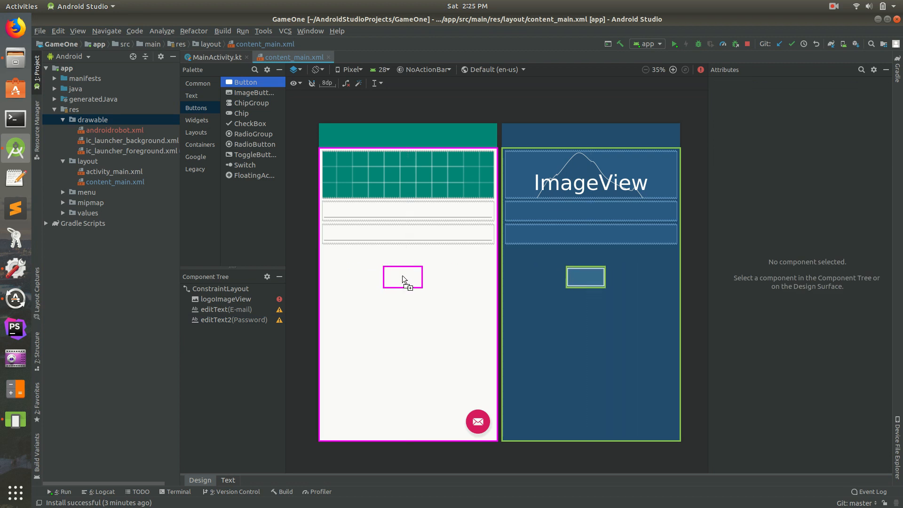
# Step: Add a 'Login' button below the password field, constrained top to the field and left to parent
pyautogui.moveTo(403, 279); pyautogui.dragTo(387, 273)
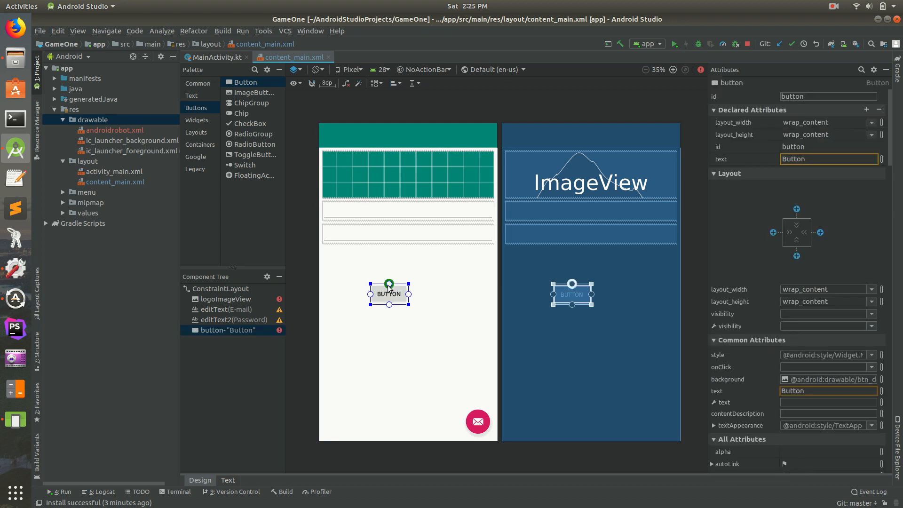
pyautogui.moveTo(389, 286); pyautogui.dragTo(389, 251)
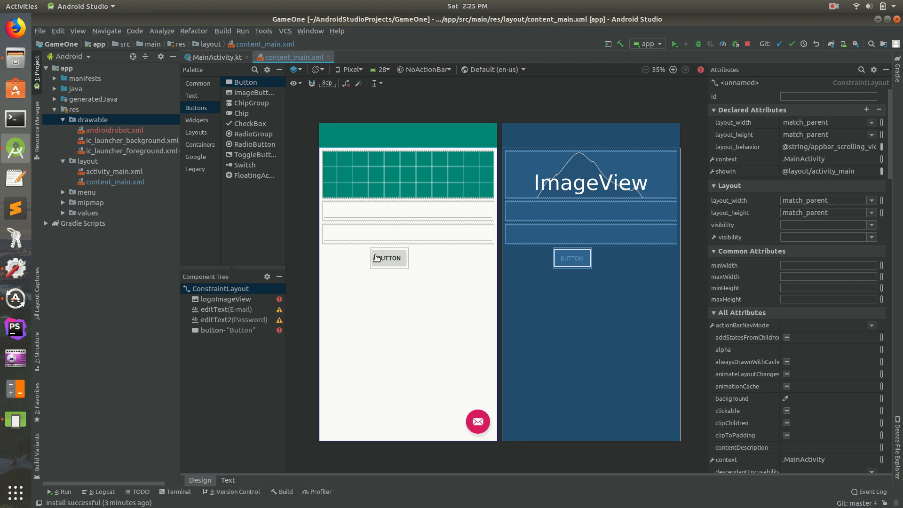
pyautogui.click(389, 258)
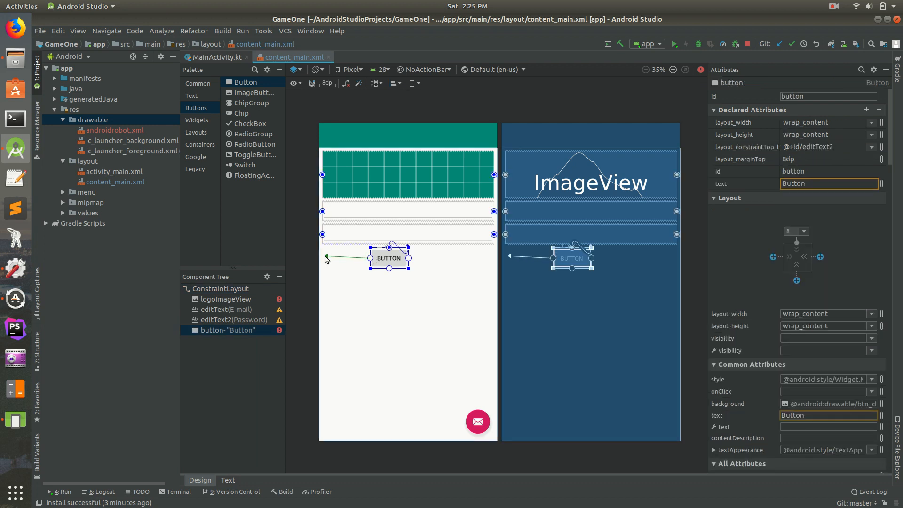
pyautogui.moveTo(388, 258); pyautogui.dragTo(334, 258)
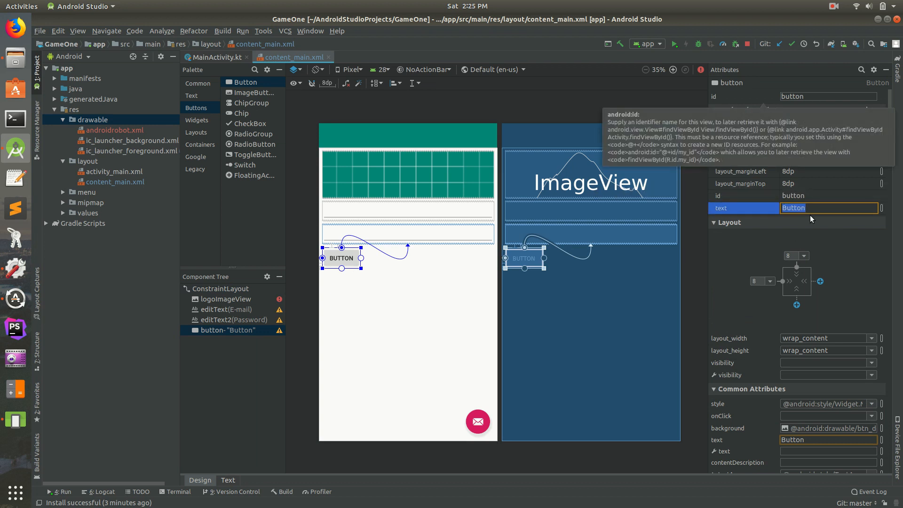
pyautogui.write('Login')
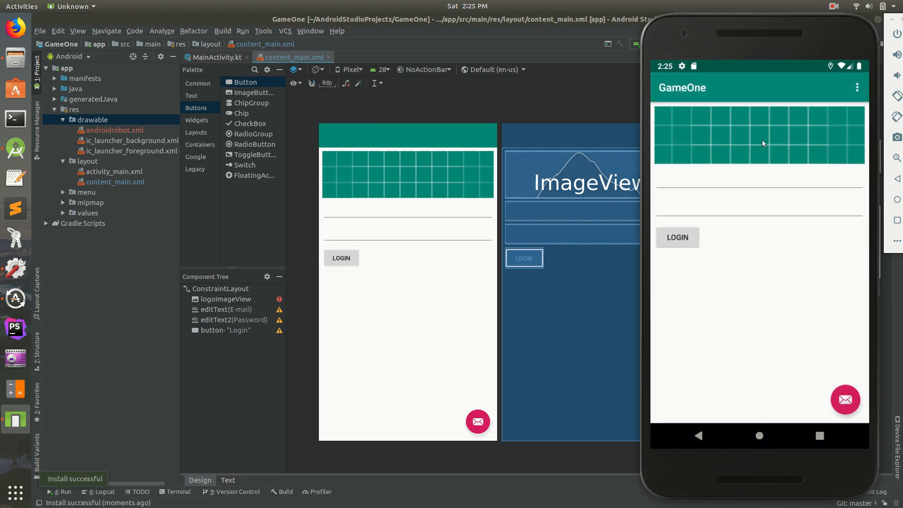
pyautogui.click(759, 188)
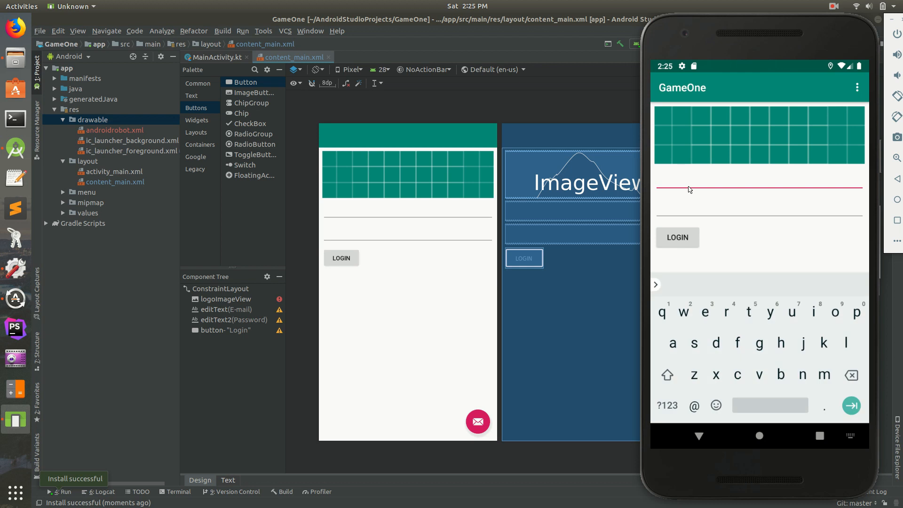
pyautogui.write('asdf@exampl')
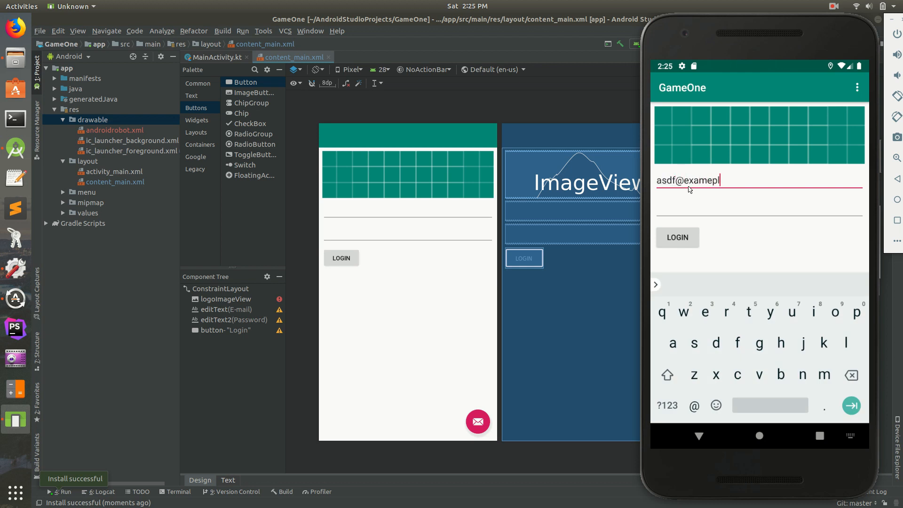
pyautogui.press('BackSpace')
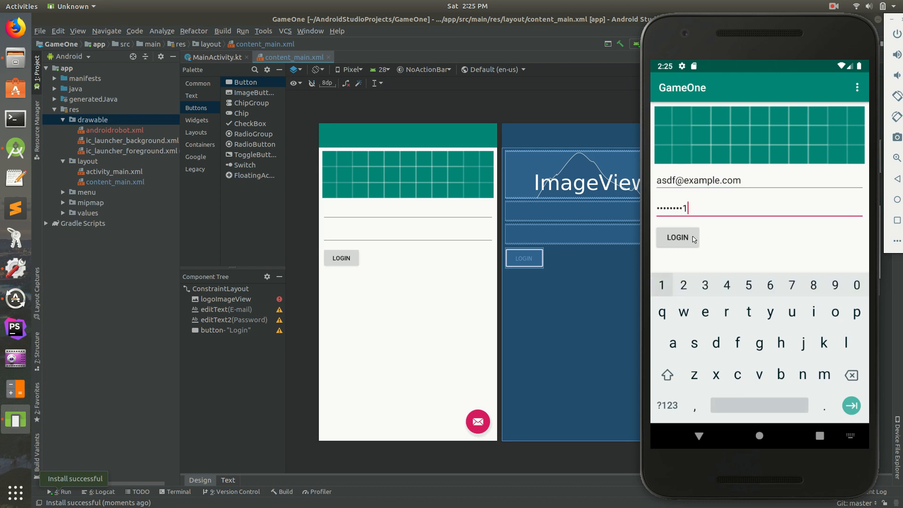
pyautogui.press('Backspace')
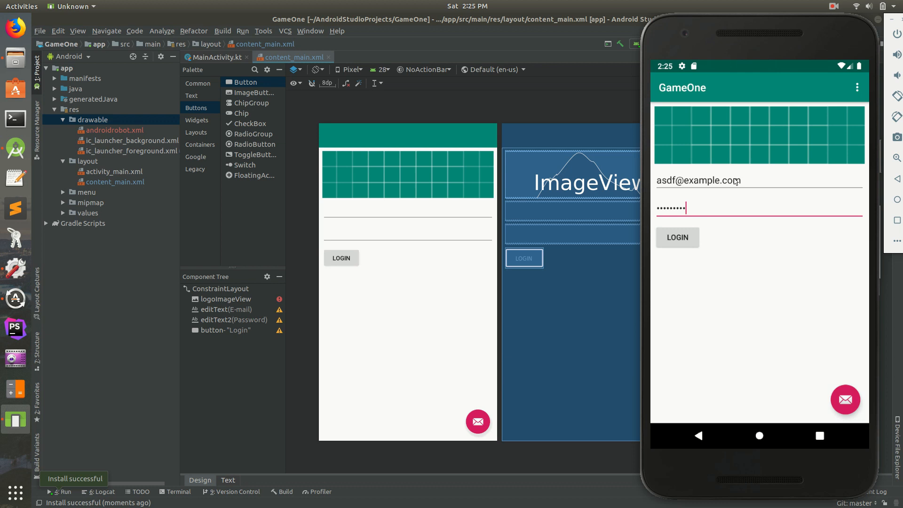
pyautogui.click(699, 181)
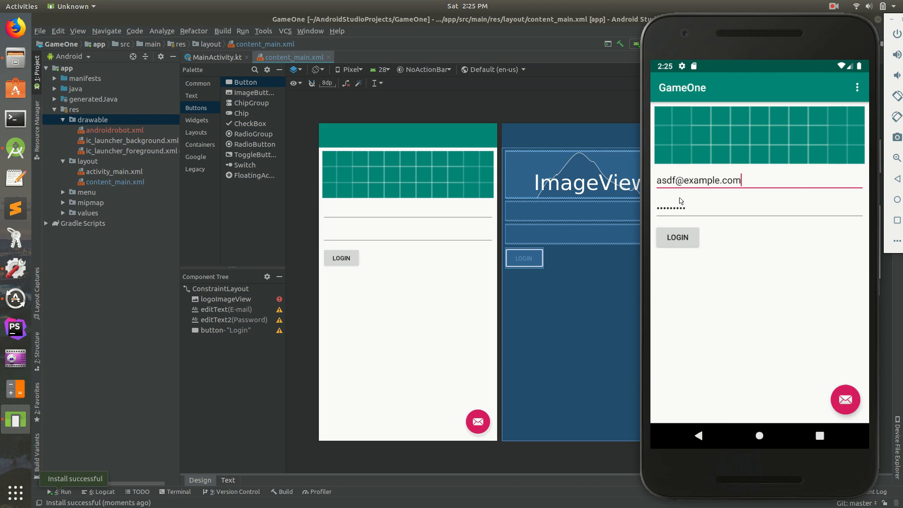
pyautogui.moveTo(711, 205)
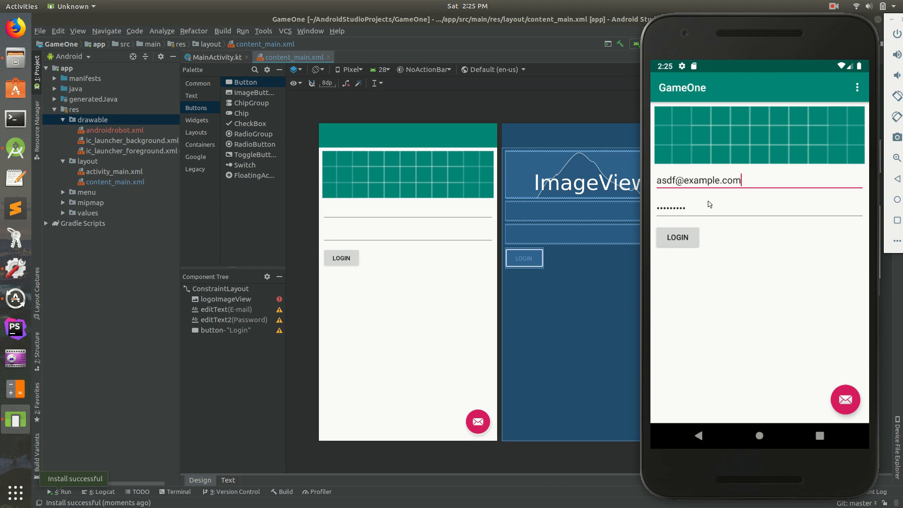
pyautogui.moveTo(718, 203)
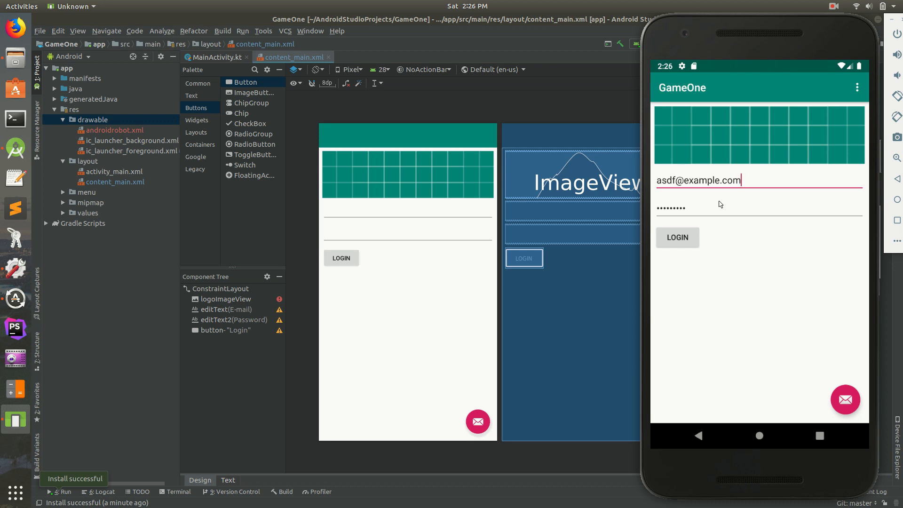
pyautogui.moveTo(725, 196)
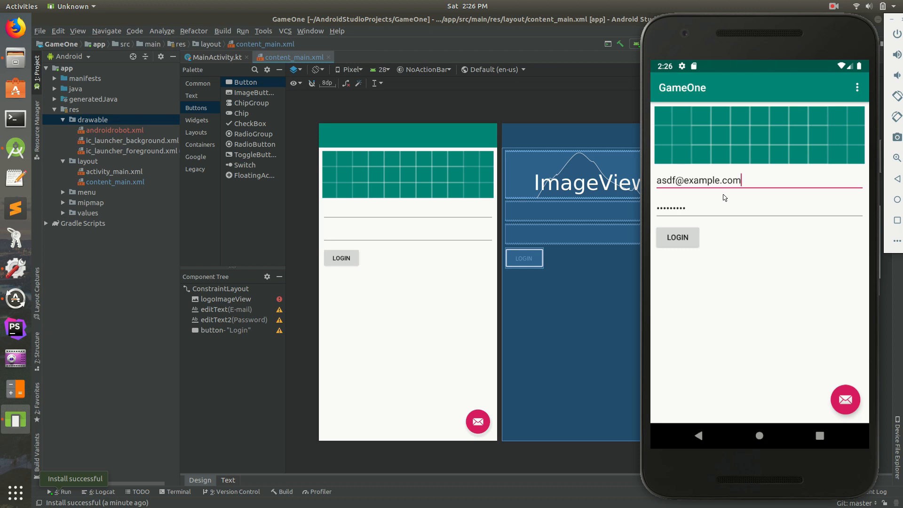
pyautogui.moveTo(671, 164)
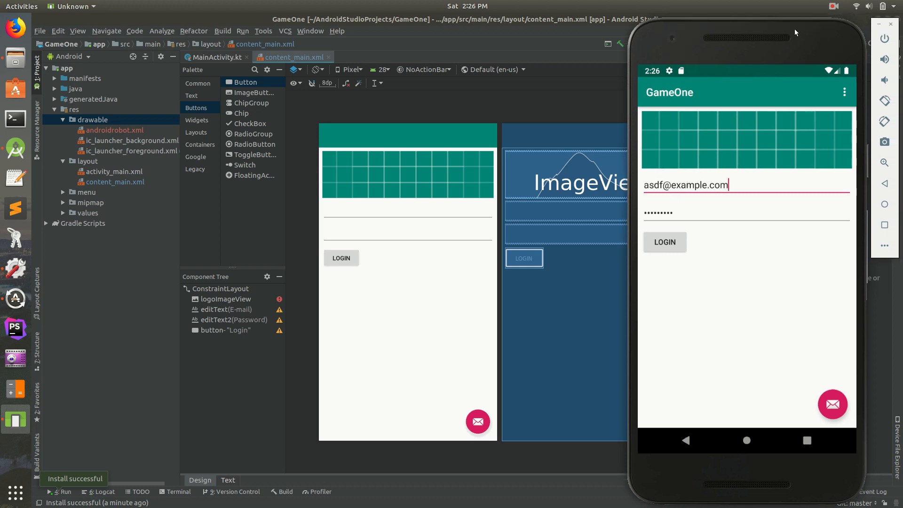
pyautogui.moveTo(795, 33); pyautogui.dragTo(668, 23)
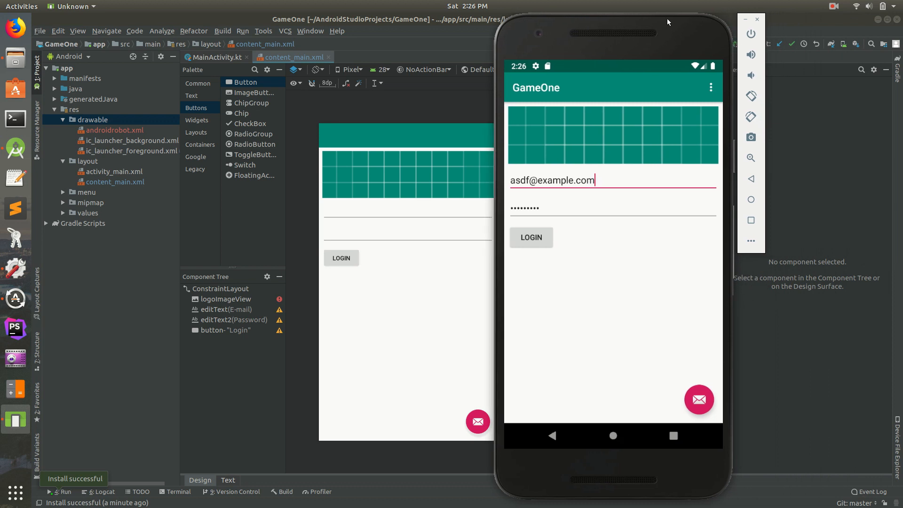